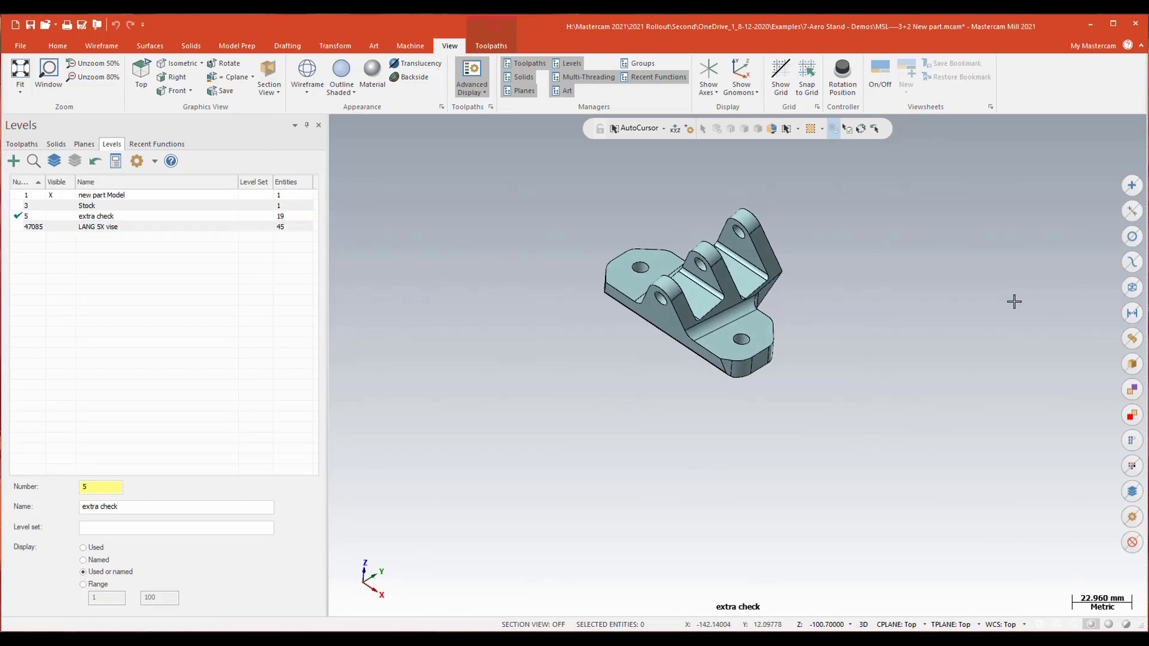
Show the Toolpaths operations list and expand the full Multiaxis toolpath gallery
click(22, 144)
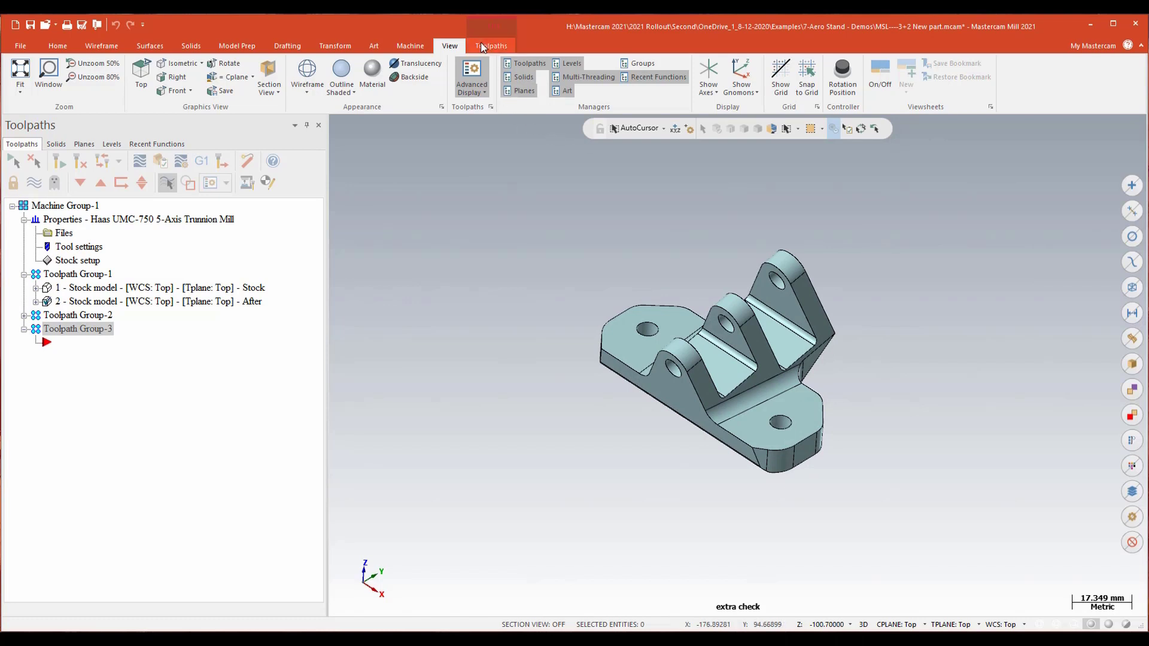
click(491, 45)
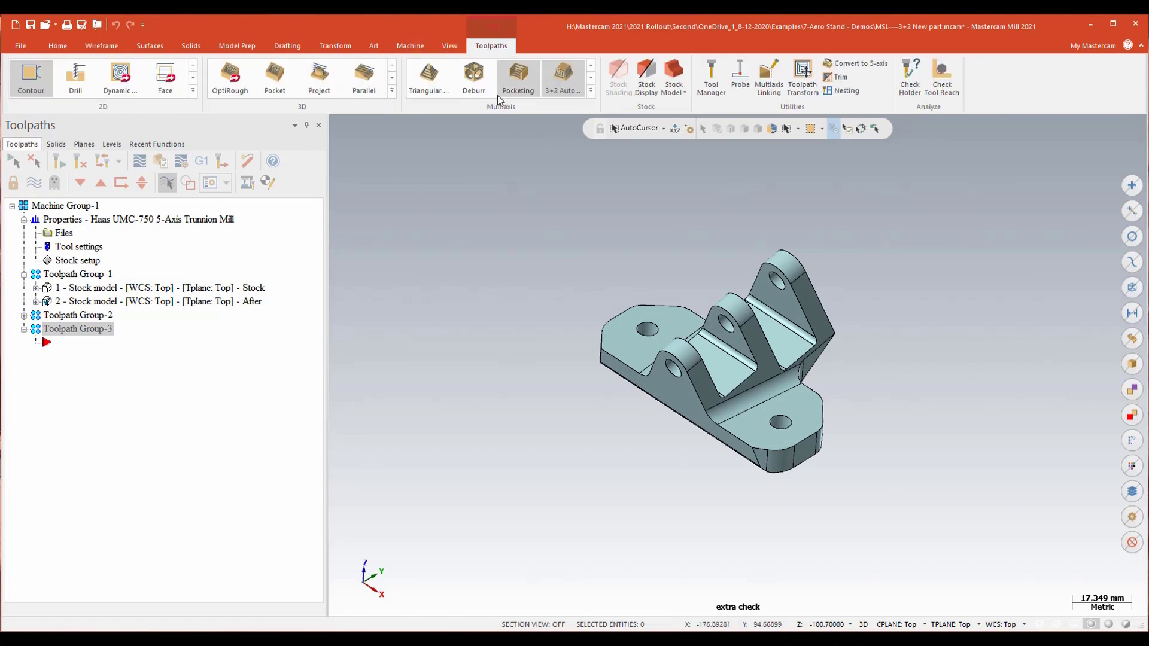
click(591, 102)
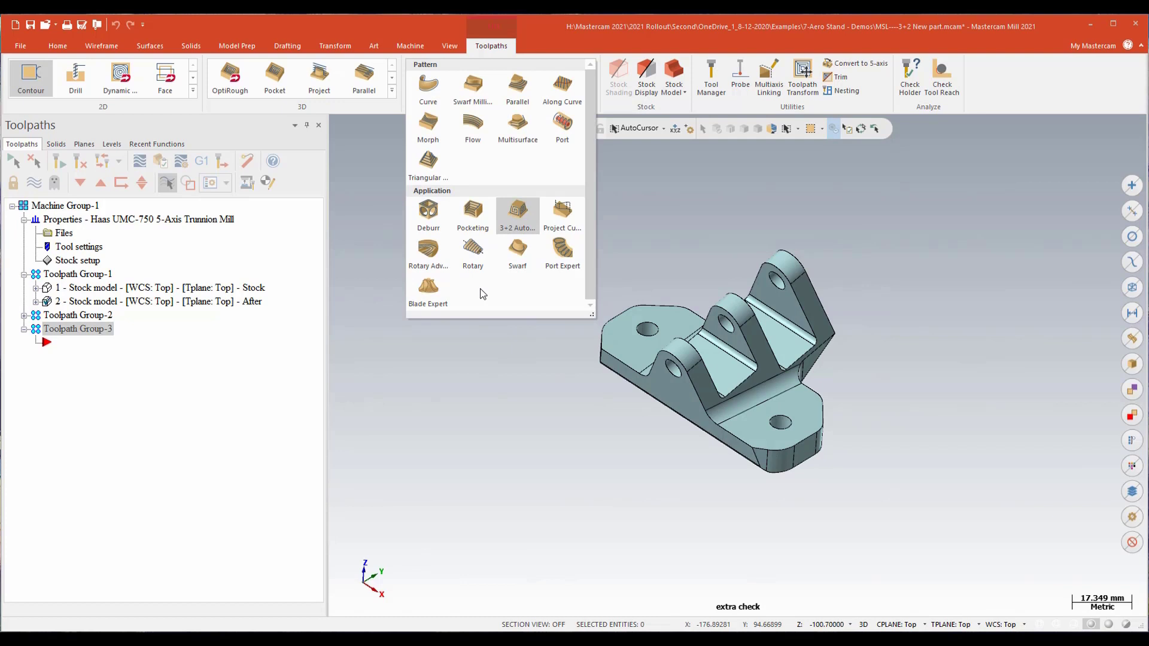
mouse_move(517, 213)
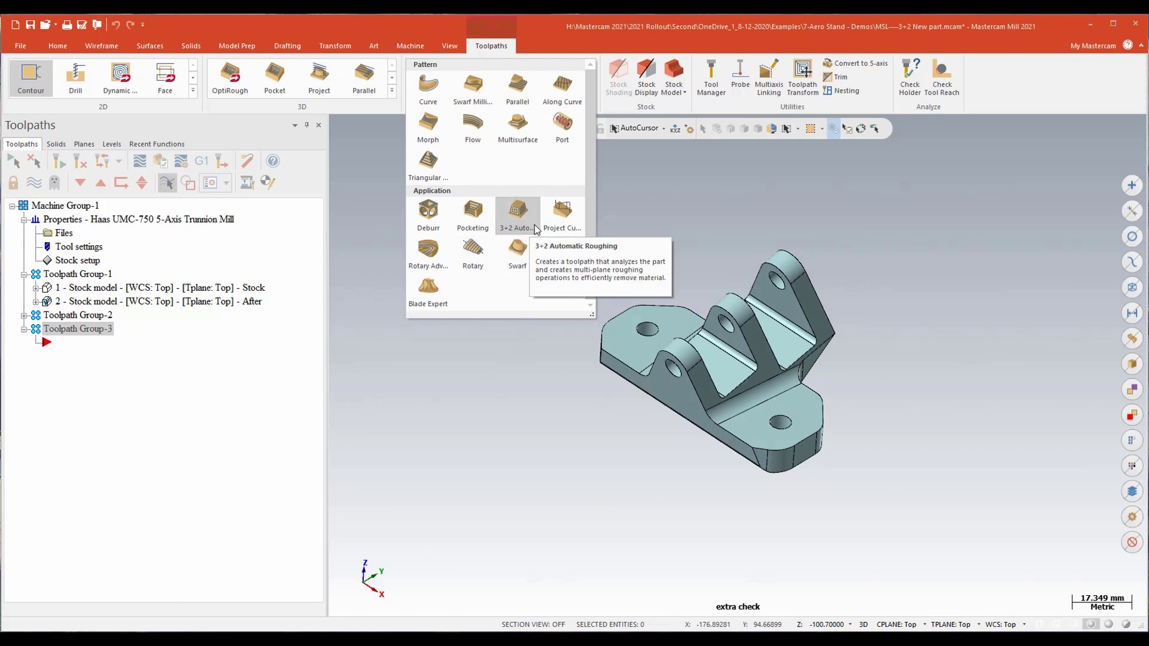
mouse_move(519, 220)
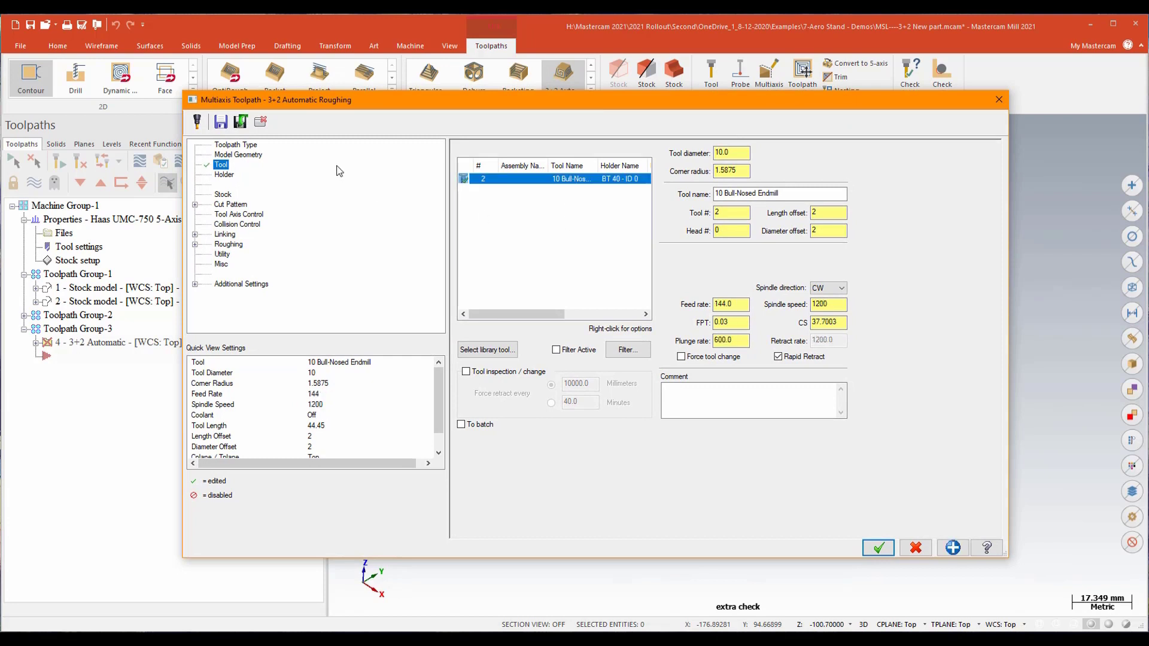
Select the 10 bull-nosed endmill and assign the bracket faces as magenta machining geometry
click(562, 180)
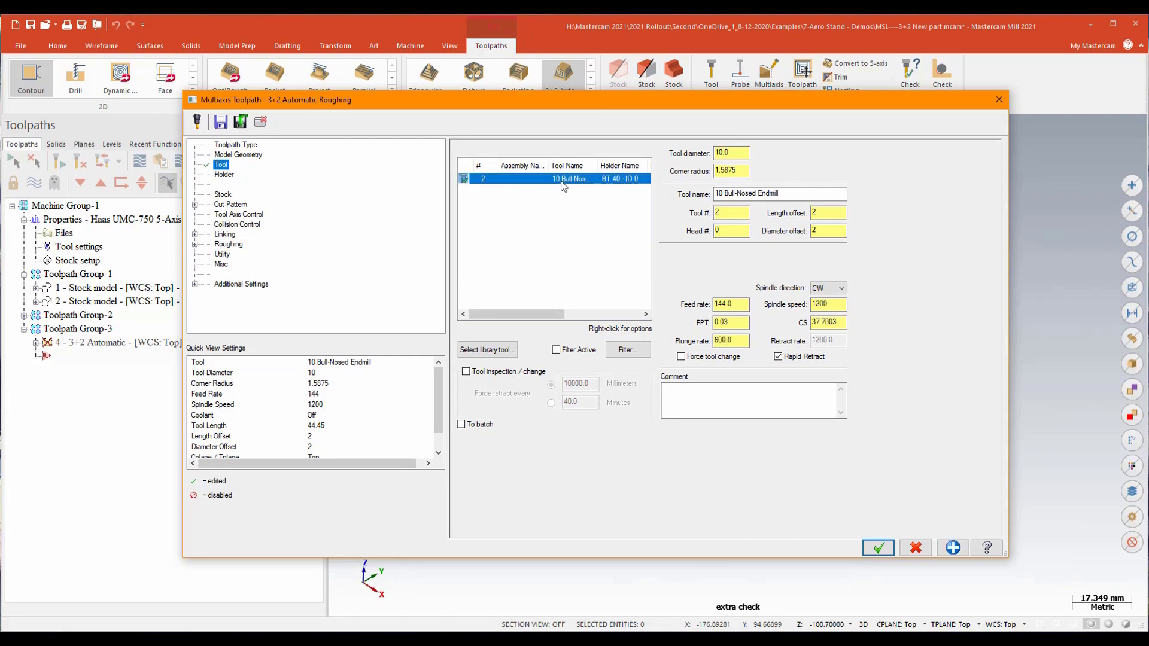
mouse_move(545, 197)
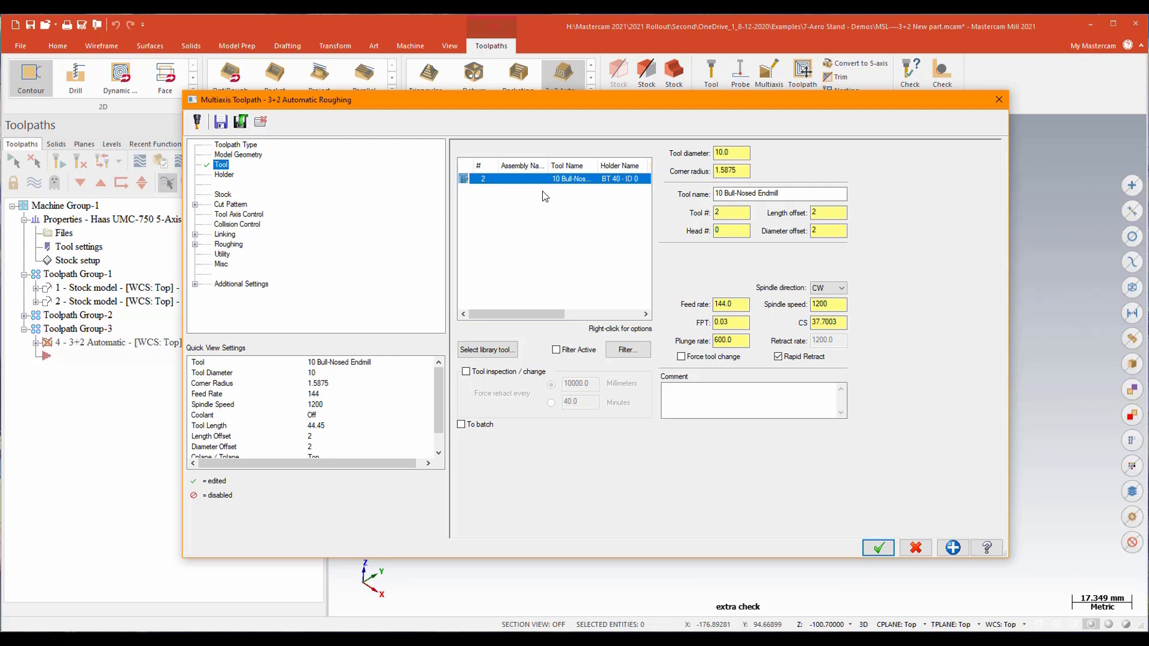
mouse_move(226, 196)
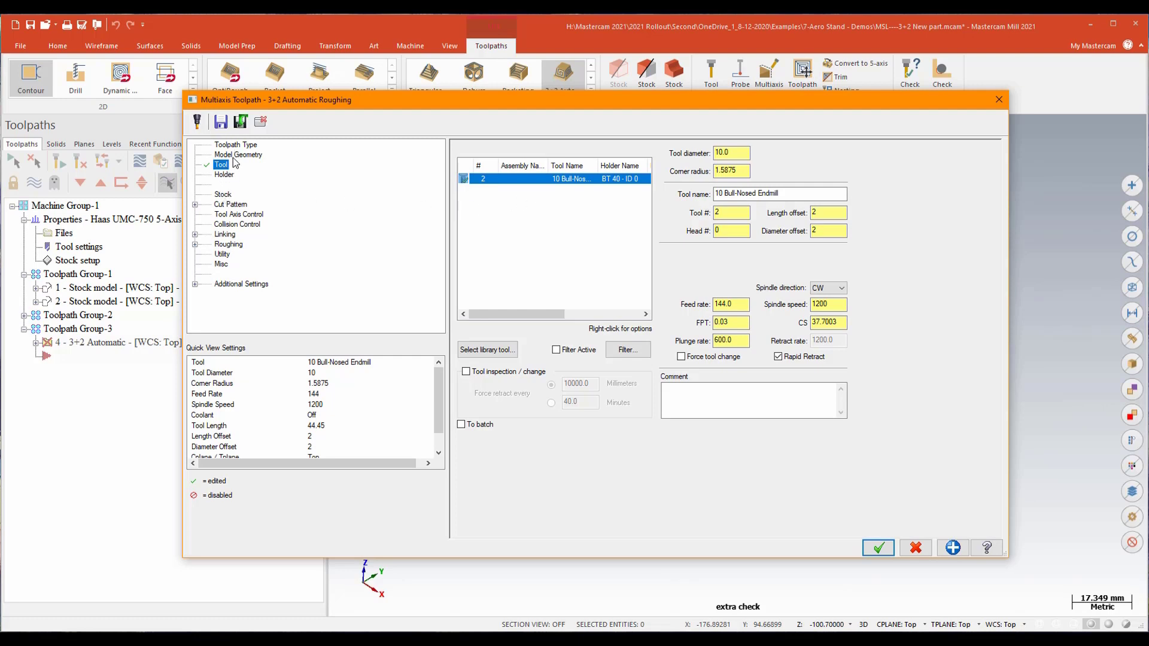
click(237, 154)
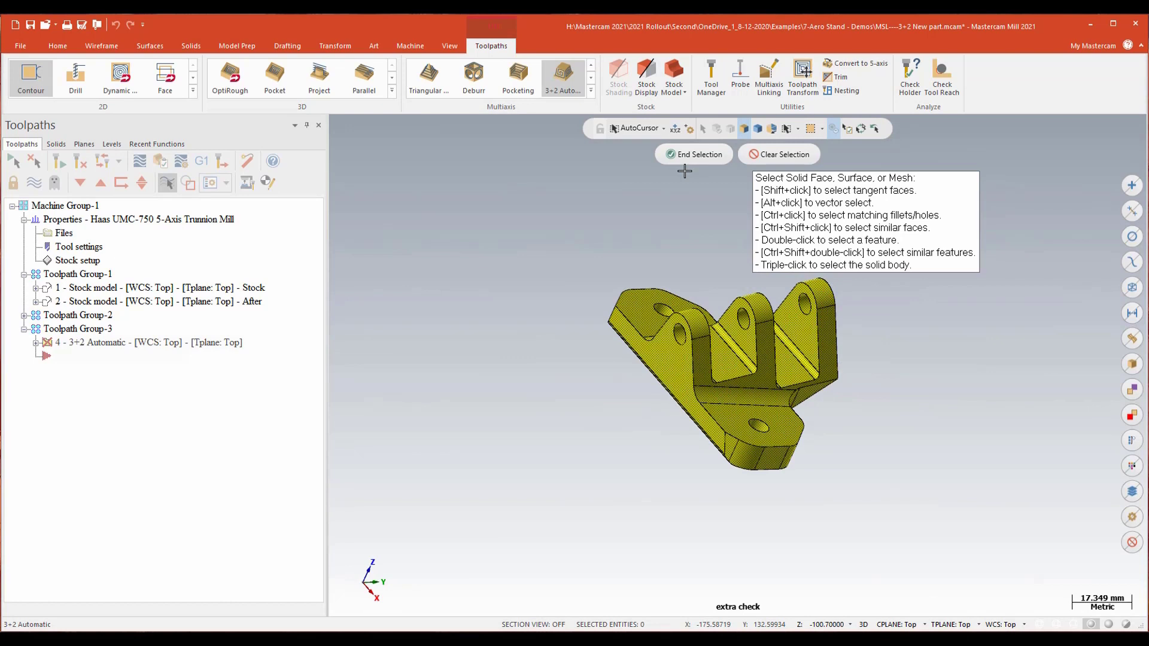
click(694, 154)
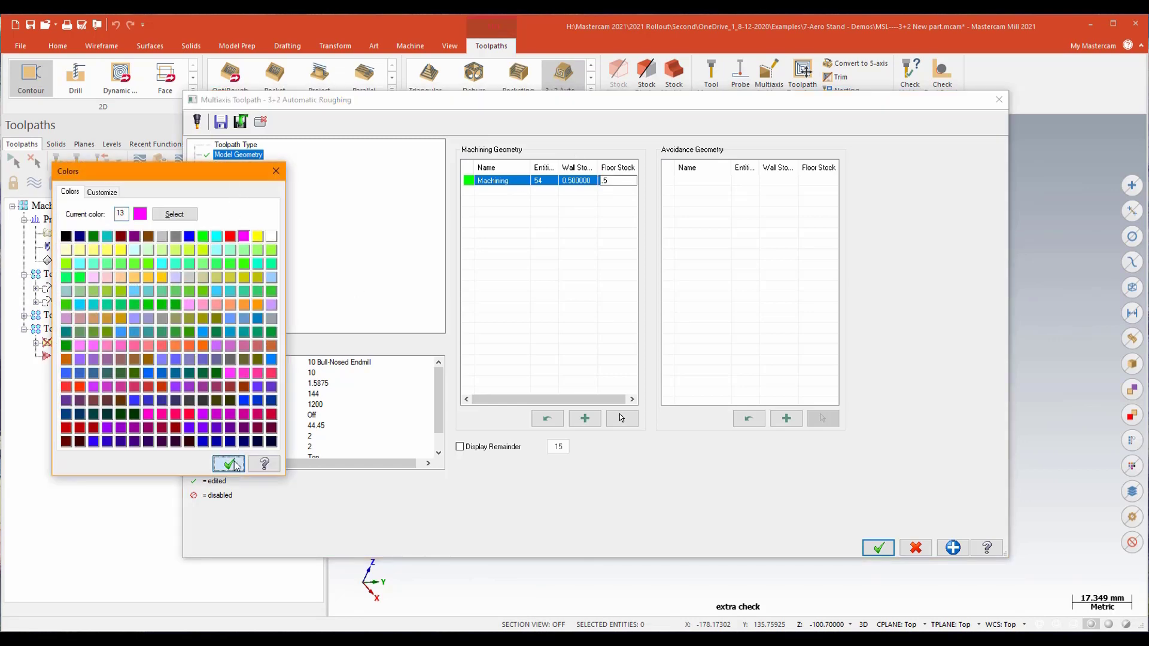
click(229, 464)
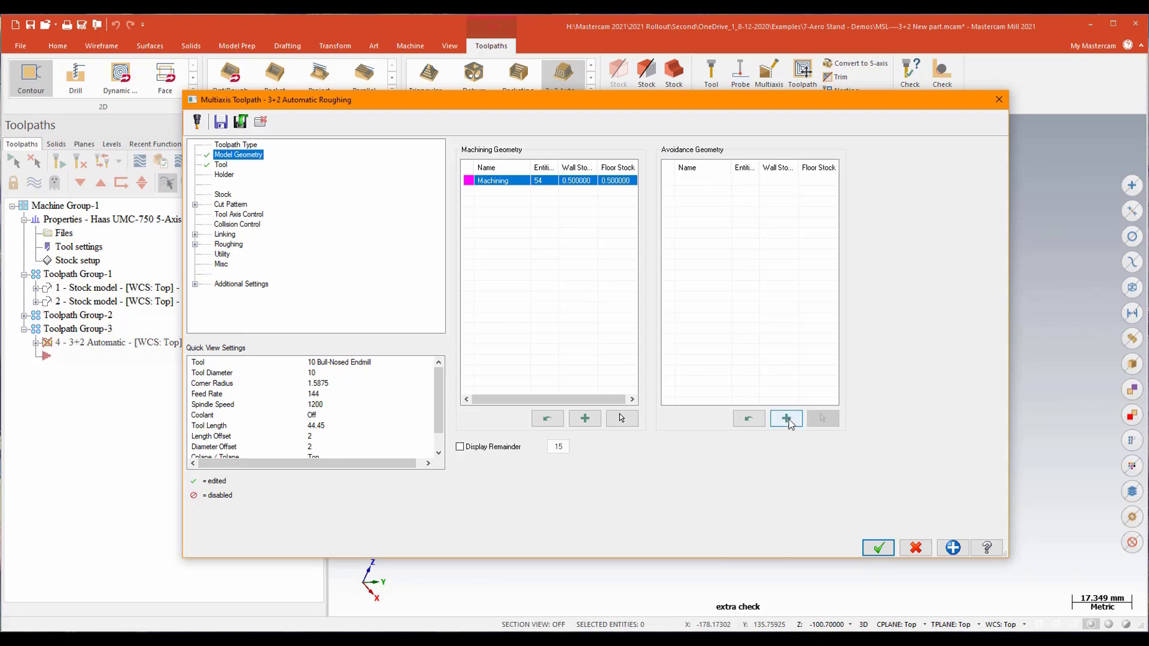
Add an avoidance geometry group for the vise and edit its wall stock value
click(786, 419)
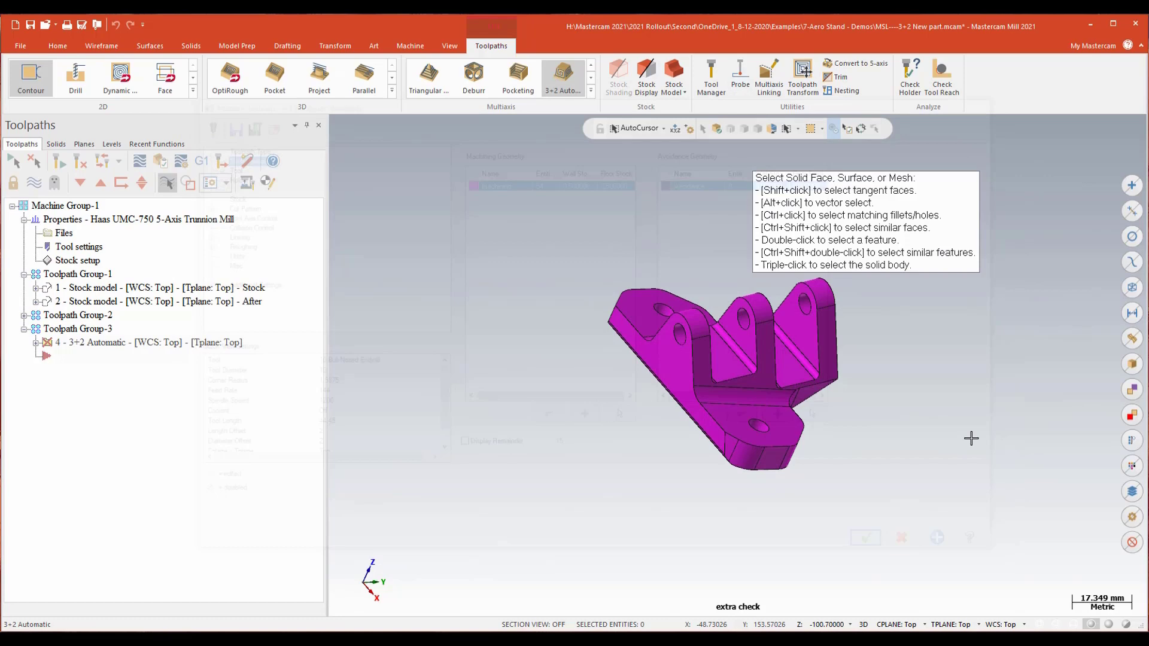
click(111, 143)
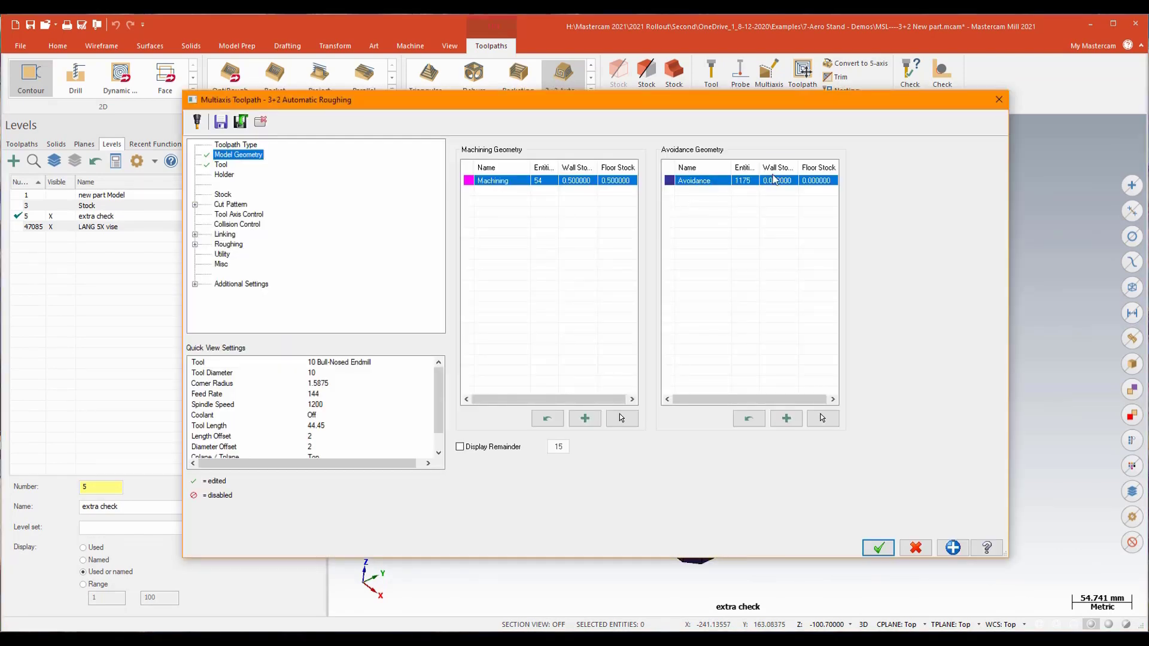
double_click(778, 180)
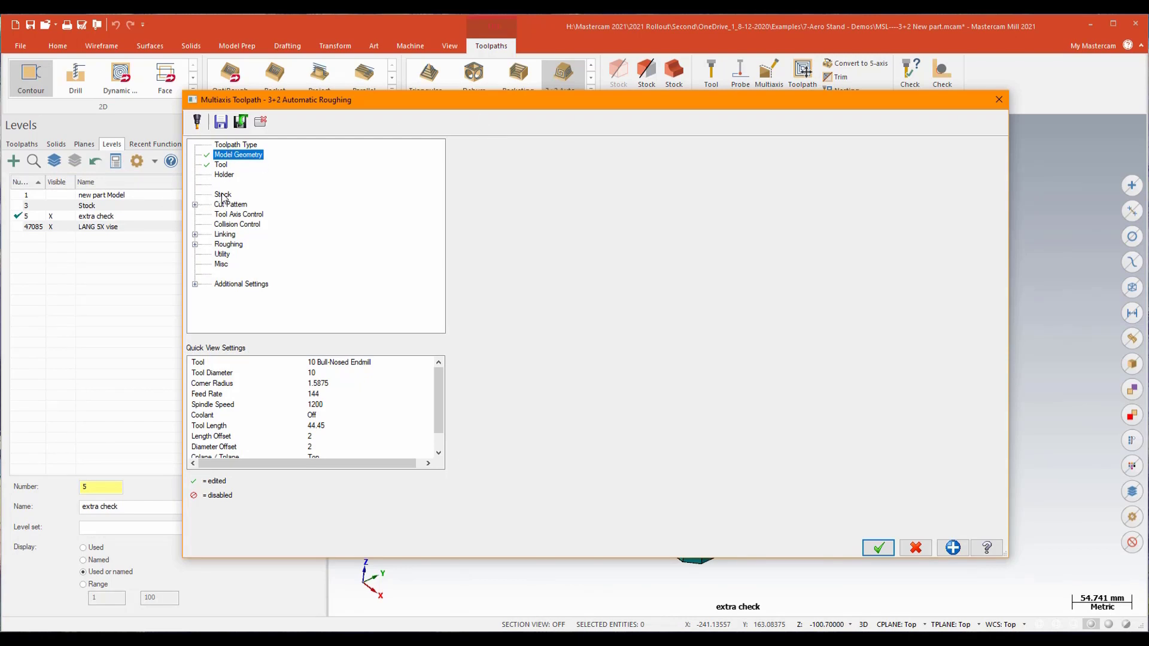
Review the Stock page, then the Cut Pattern page with Dynamic type and constant depth step 20
click(223, 194)
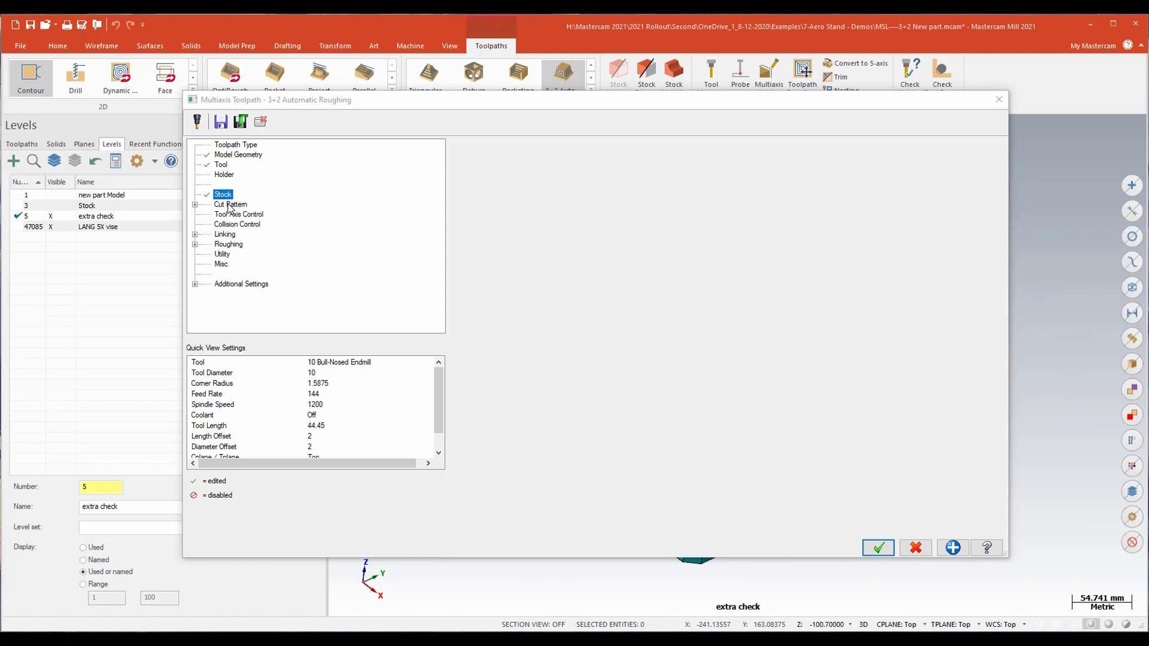
click(229, 205)
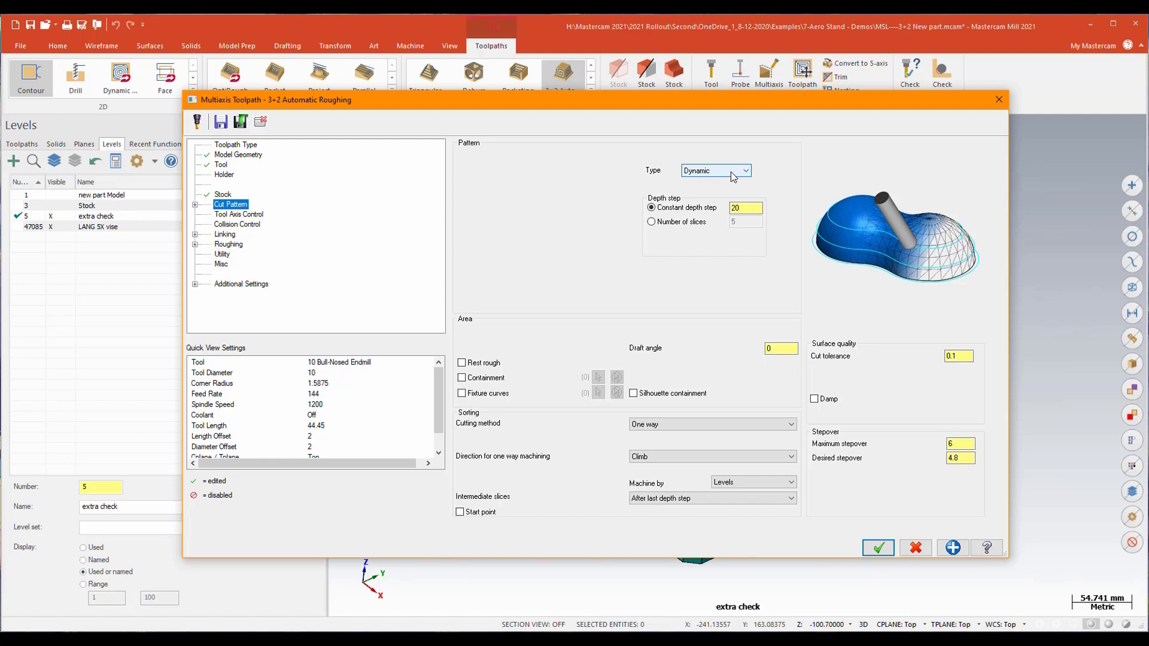
click(747, 208)
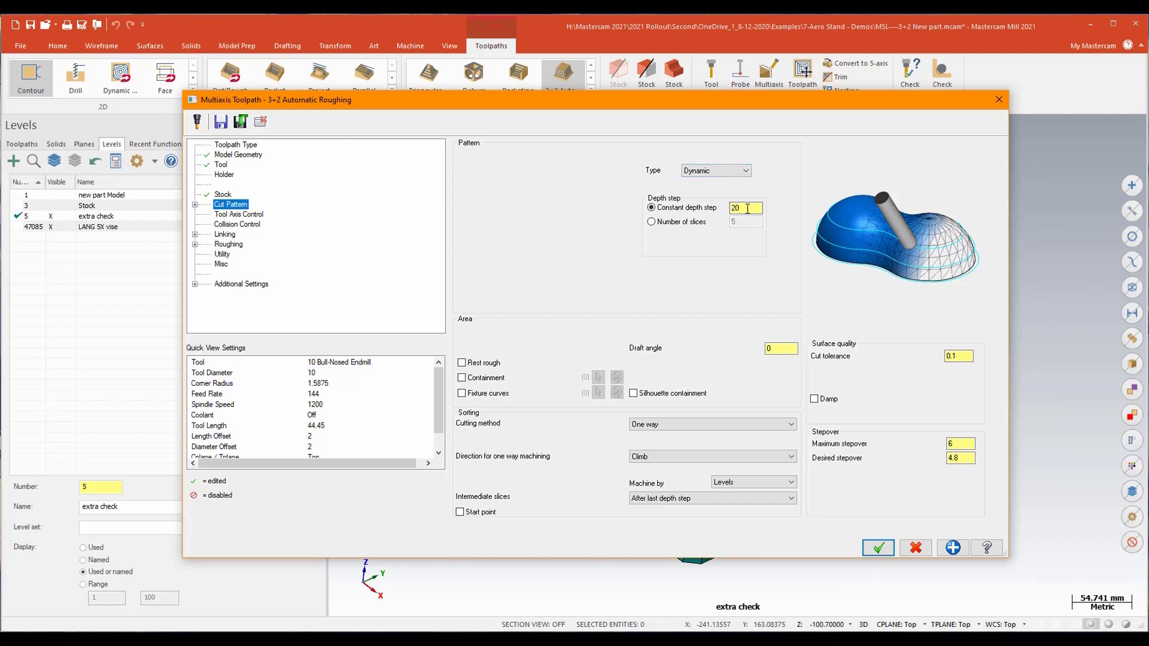
mouse_move(751, 210)
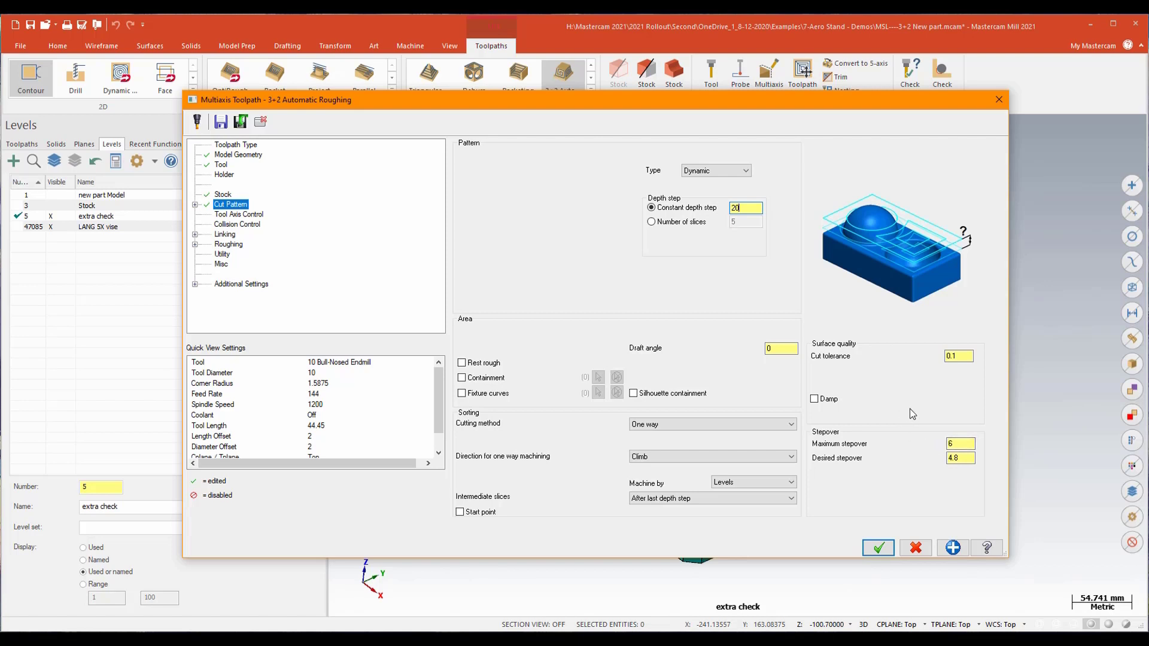
mouse_move(909, 419)
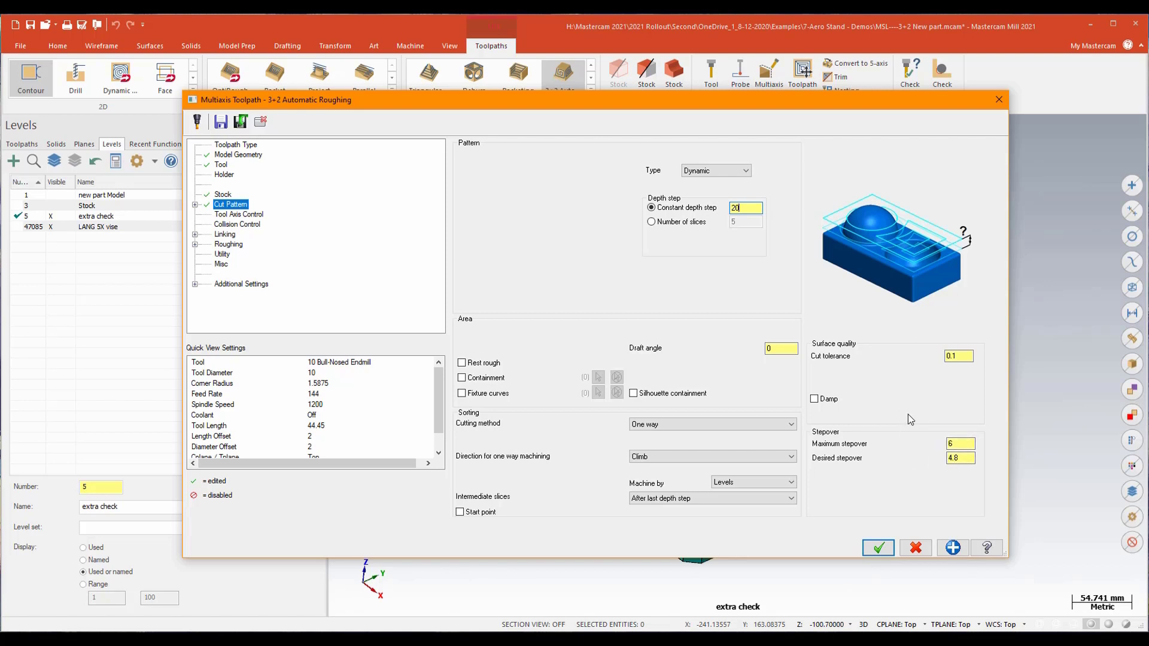
mouse_move(310, 163)
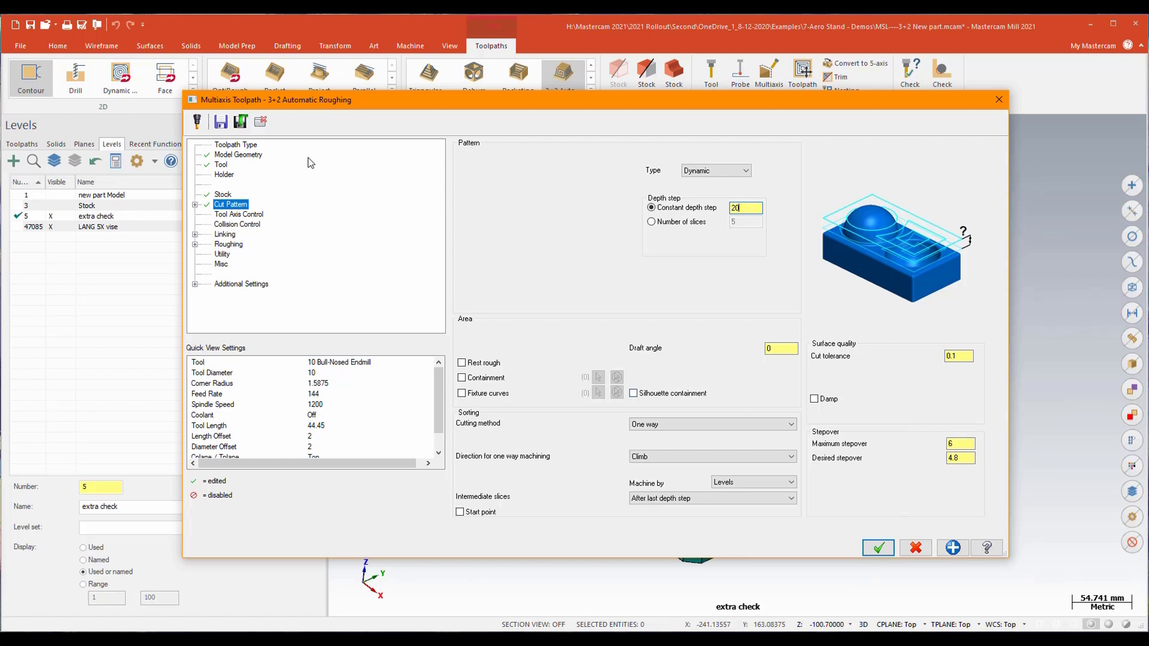
Show the Depth Step sub-page with intermediate slices at constant 2 after the last depth step
click(194, 203)
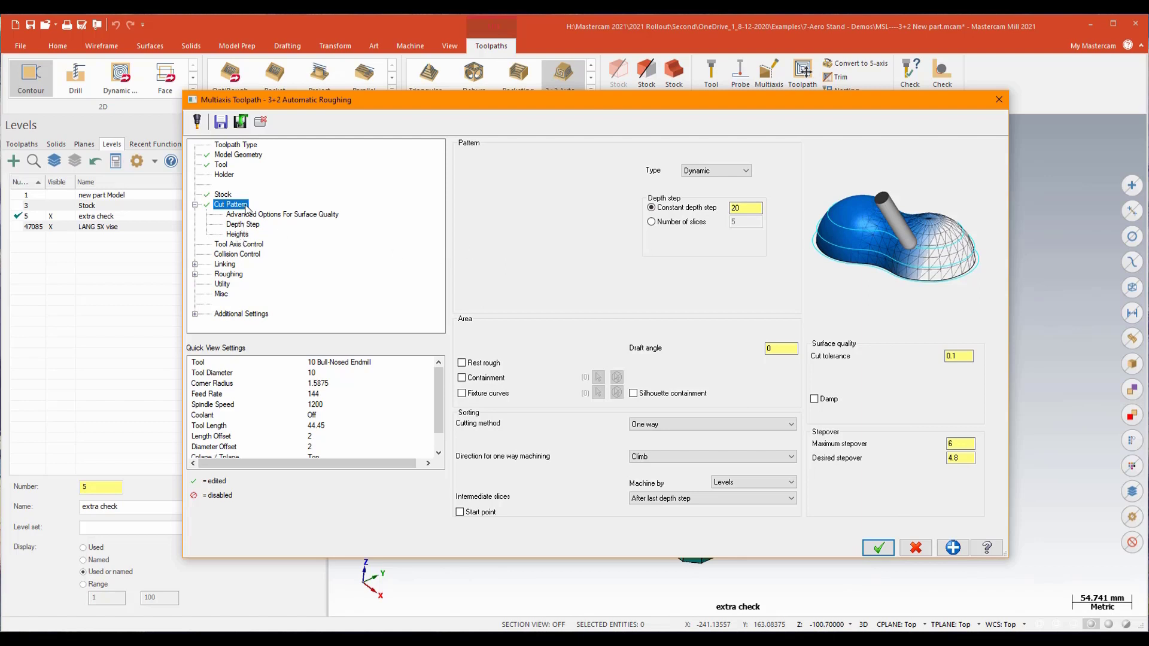
click(242, 224)
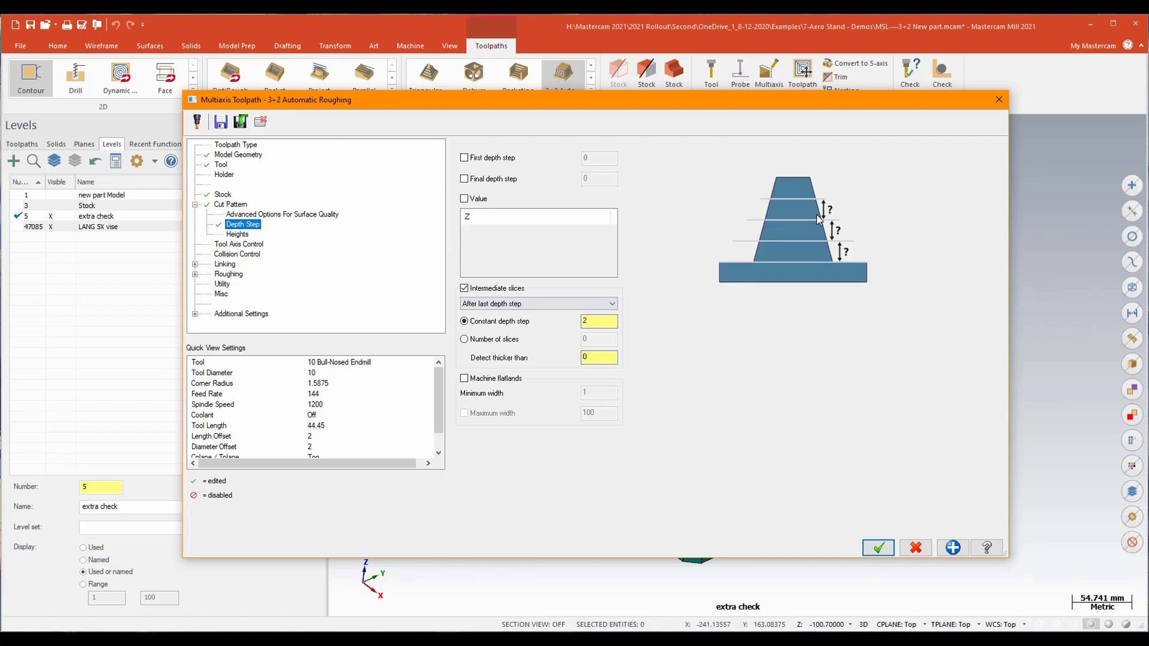
mouse_move(823, 381)
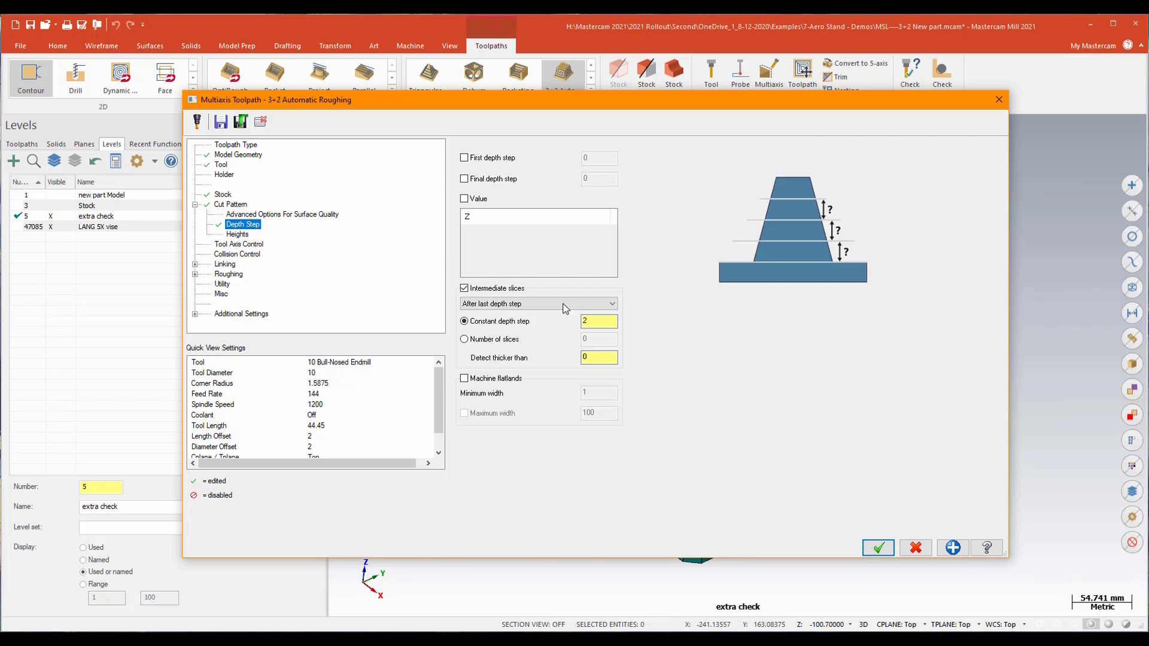
click(599, 320)
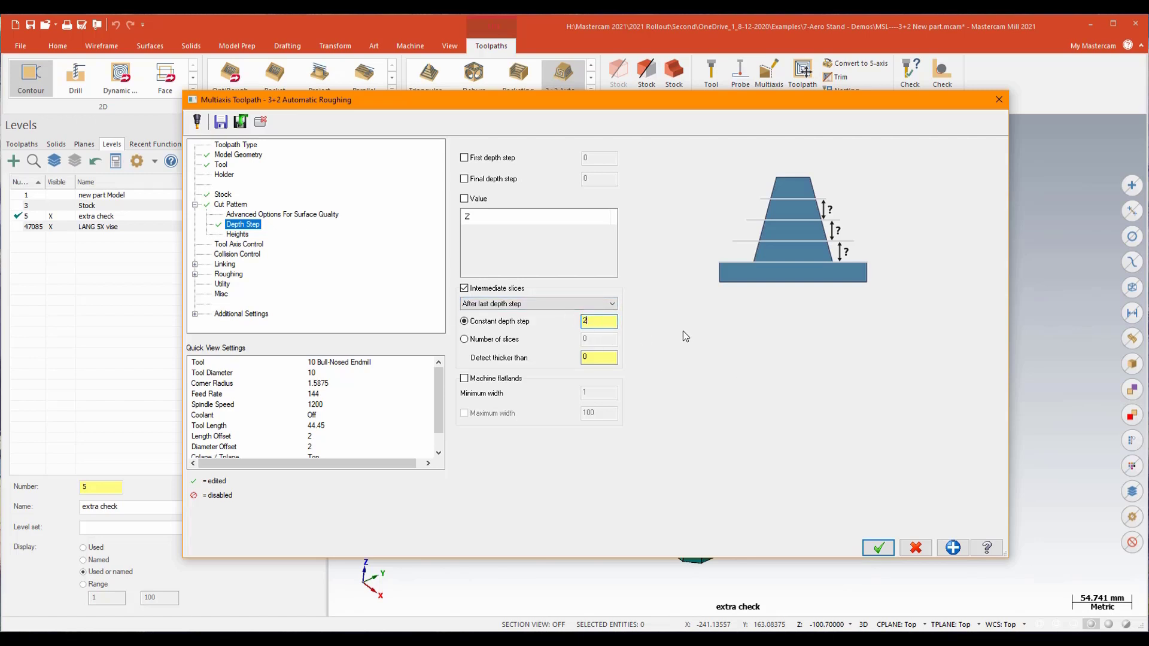
mouse_move(244, 254)
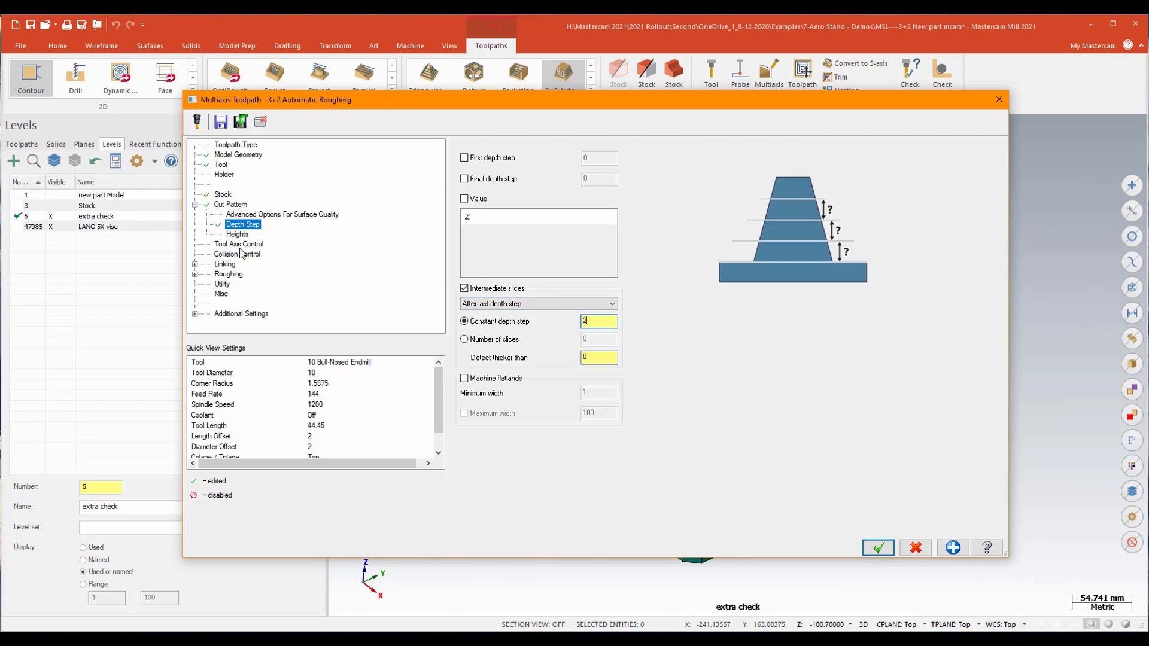
On Tool Axis Control, remove the extra axis rows leaving only the 0, 0, 1 orientation
click(238, 244)
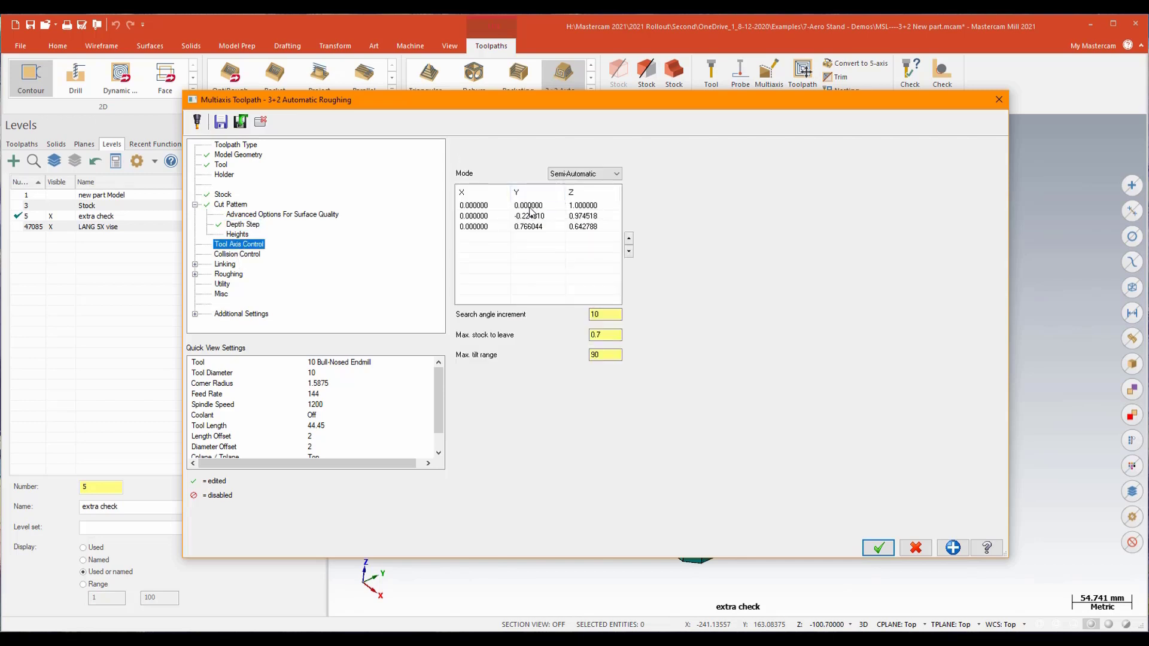
click(617, 174)
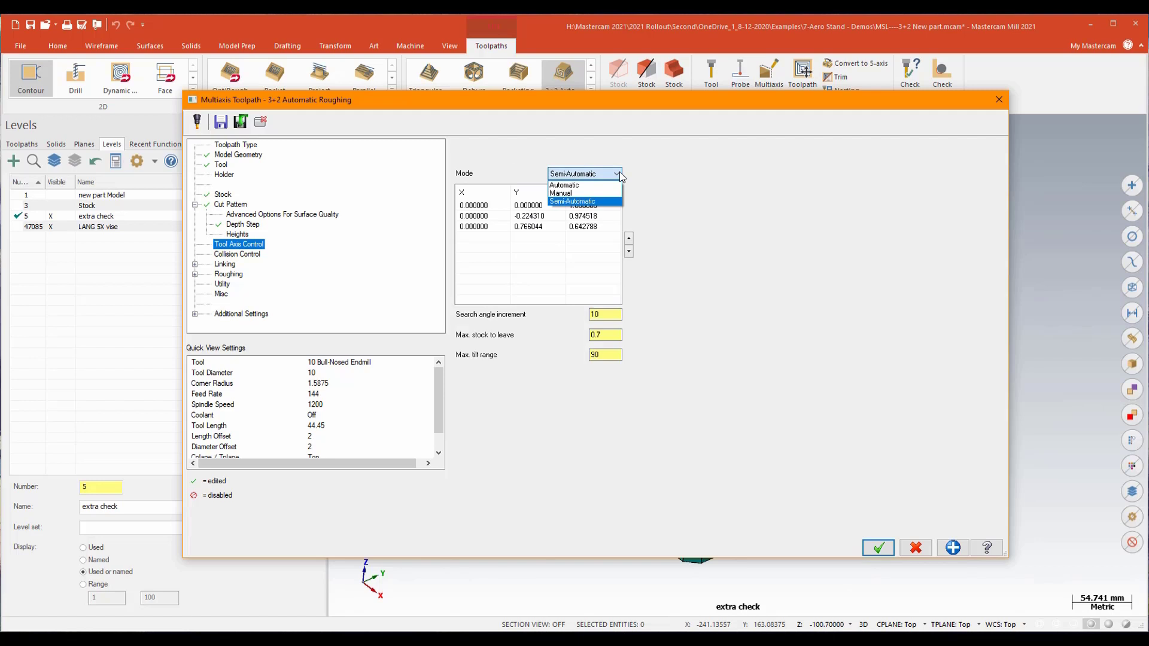
mouse_move(608, 186)
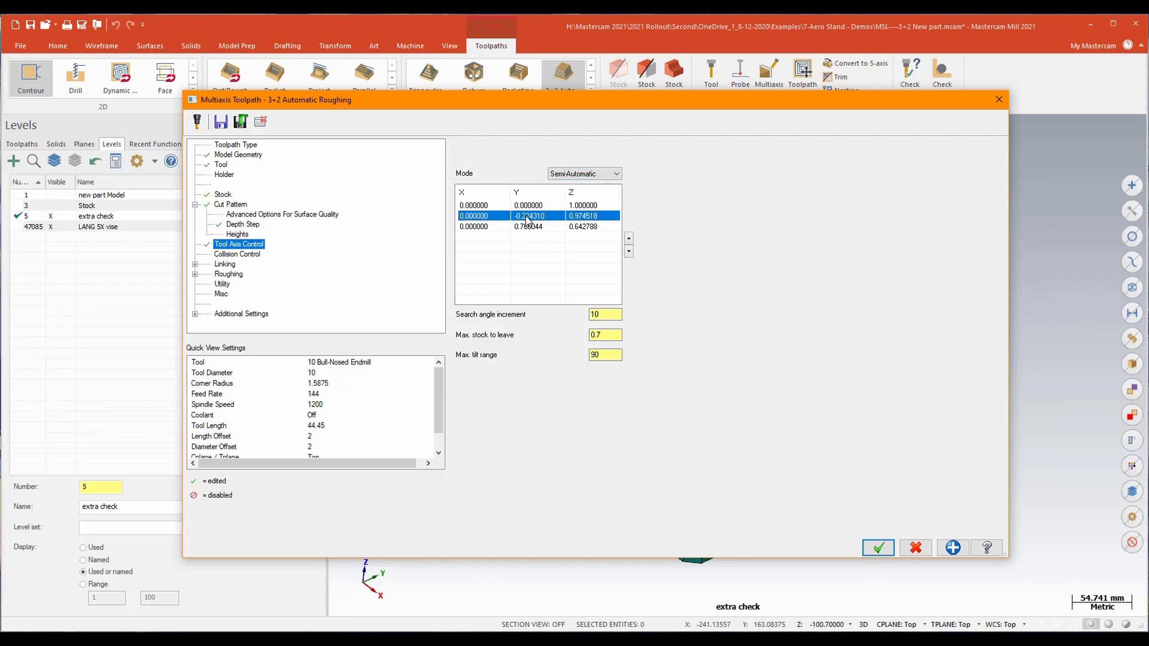
right_click(528, 215)
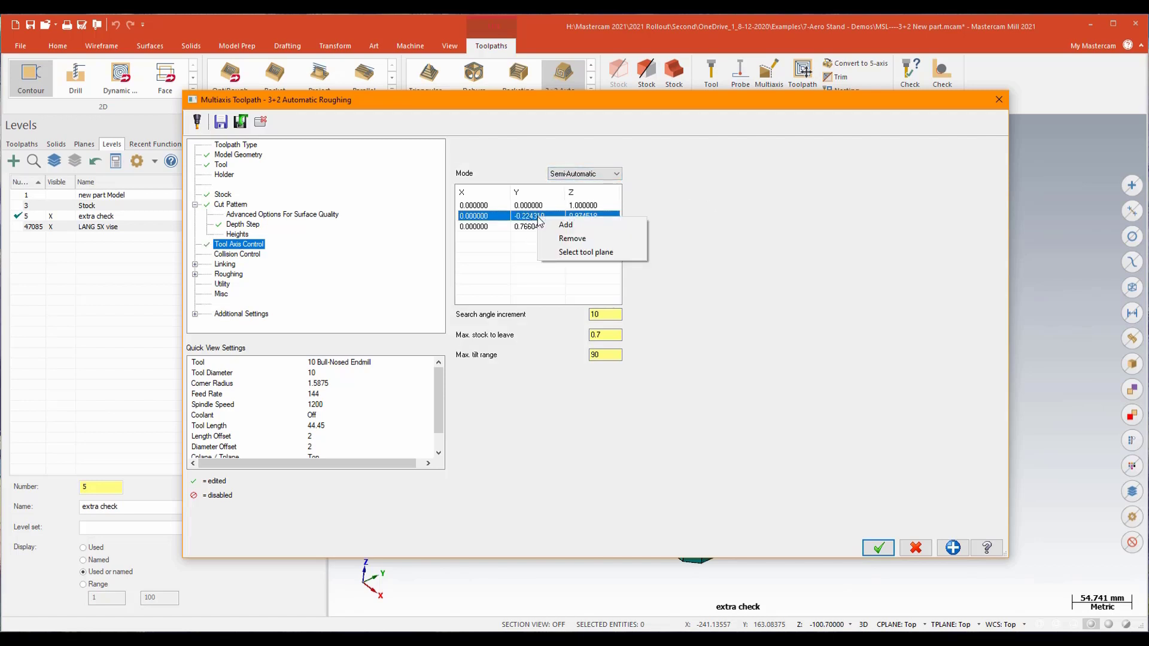
click(572, 238)
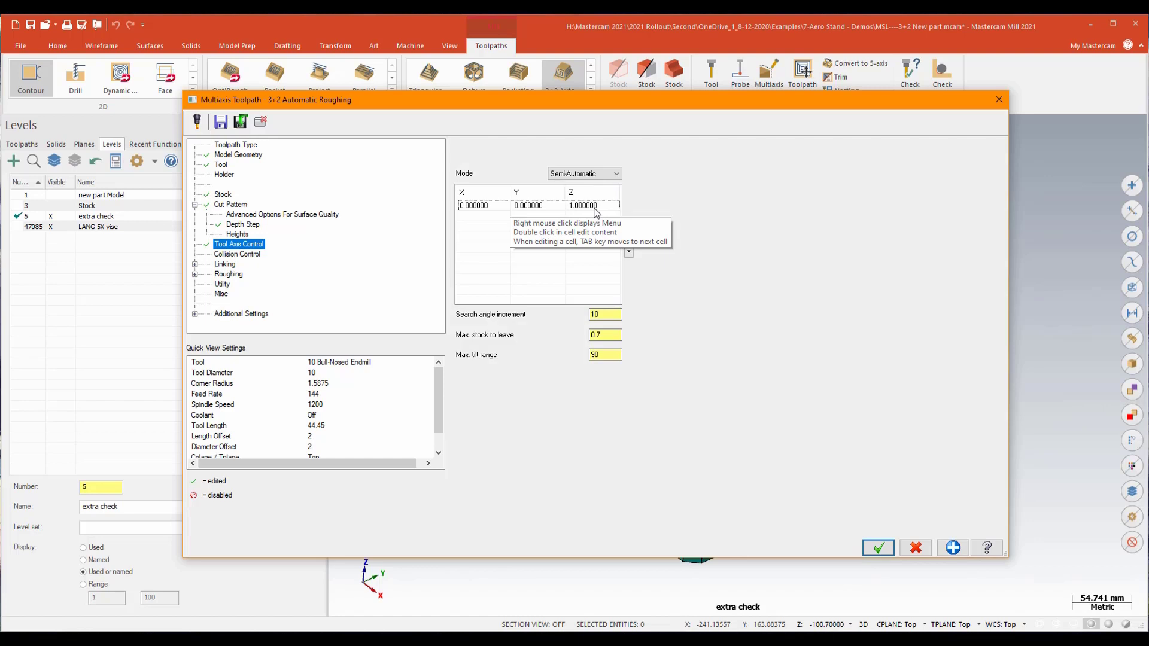
mouse_move(493, 220)
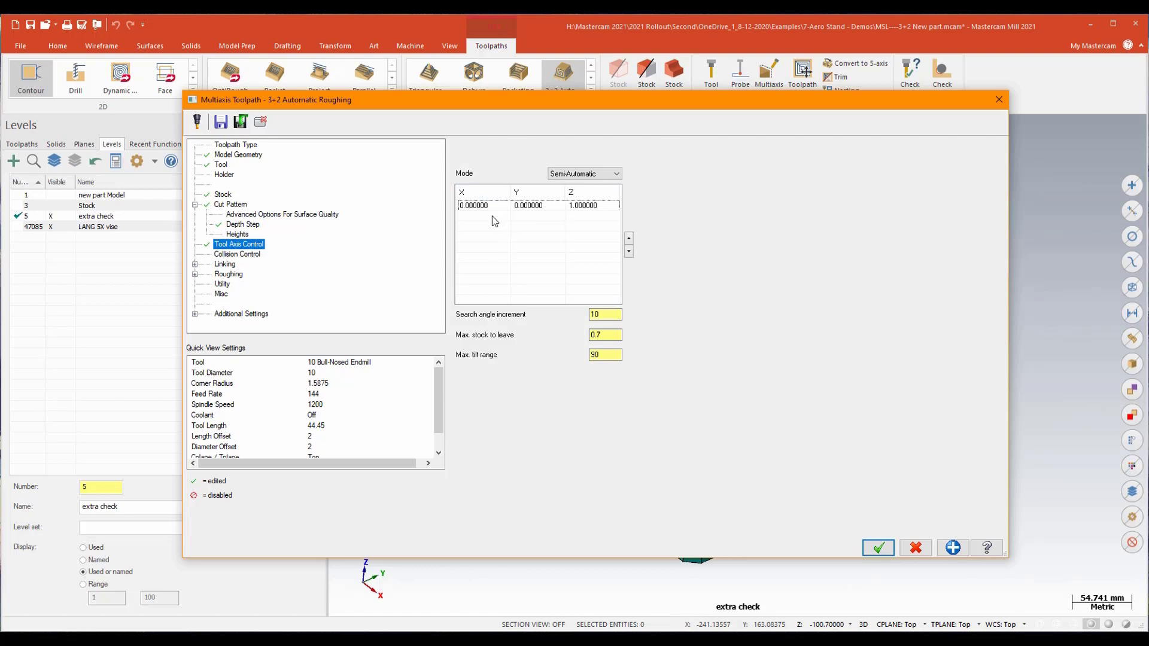
right_click(495, 219)
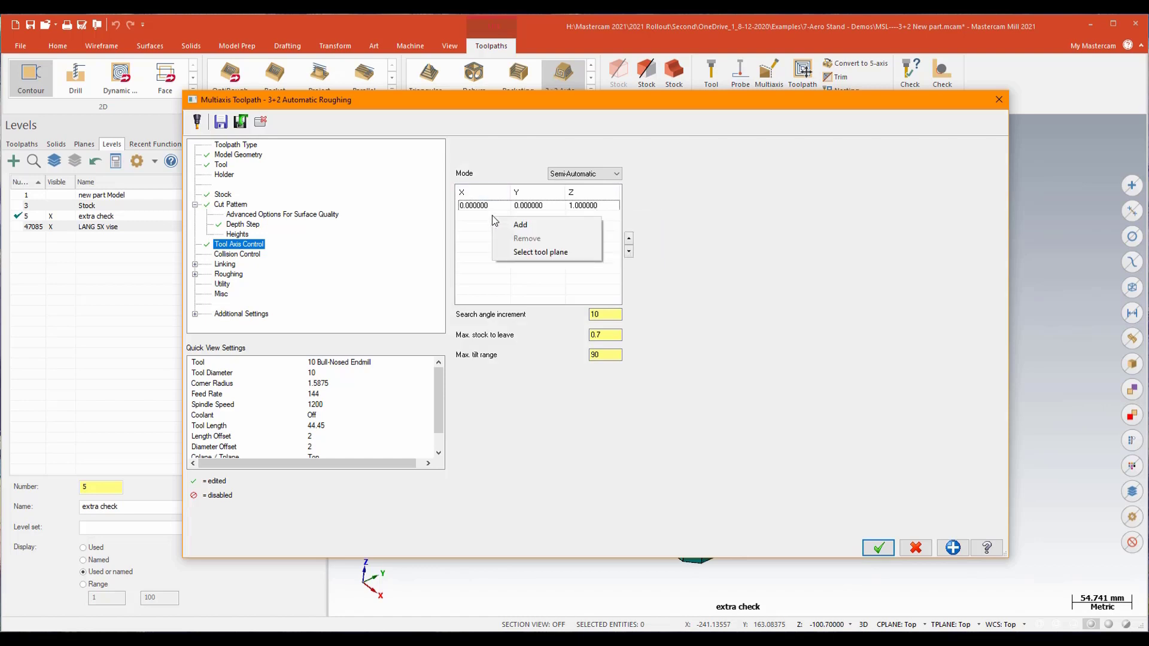
mouse_move(539, 252)
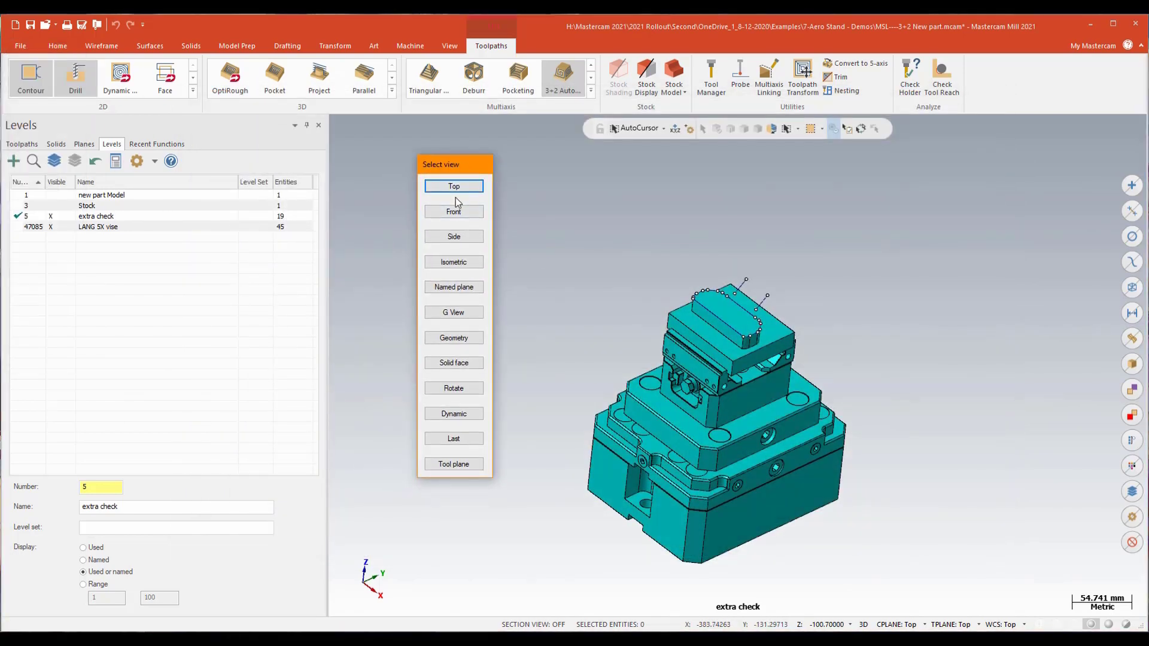
mouse_move(473, 251)
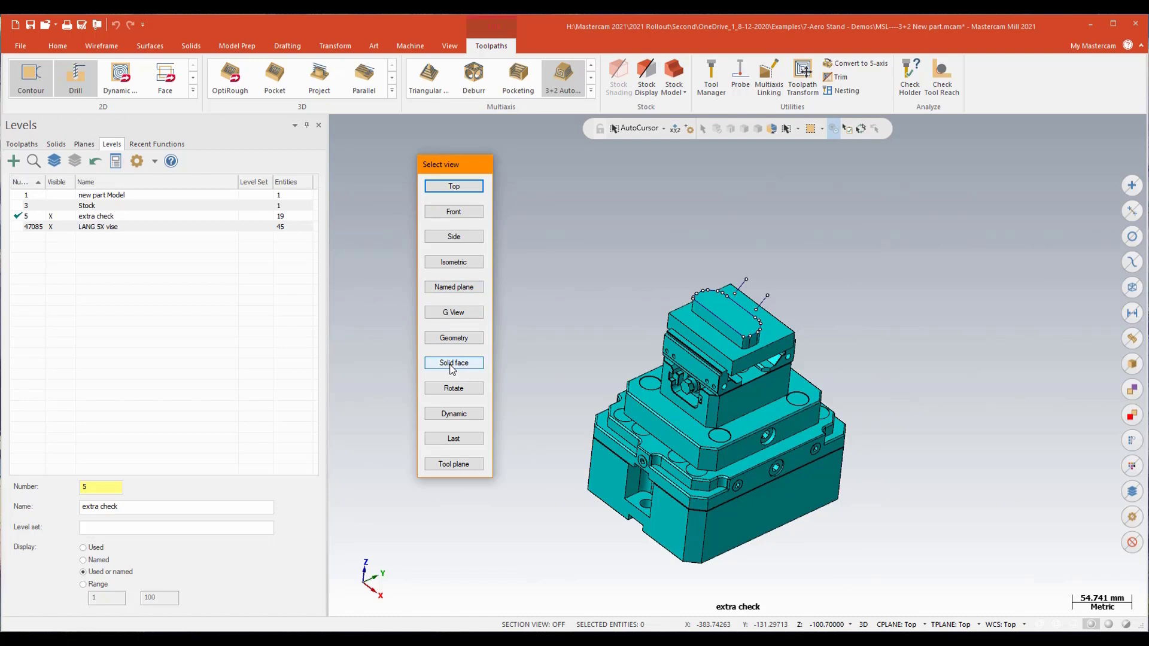
Add a tool axis from a flat solid face of the bracket, cycling candidate planes and accepting one
click(453, 362)
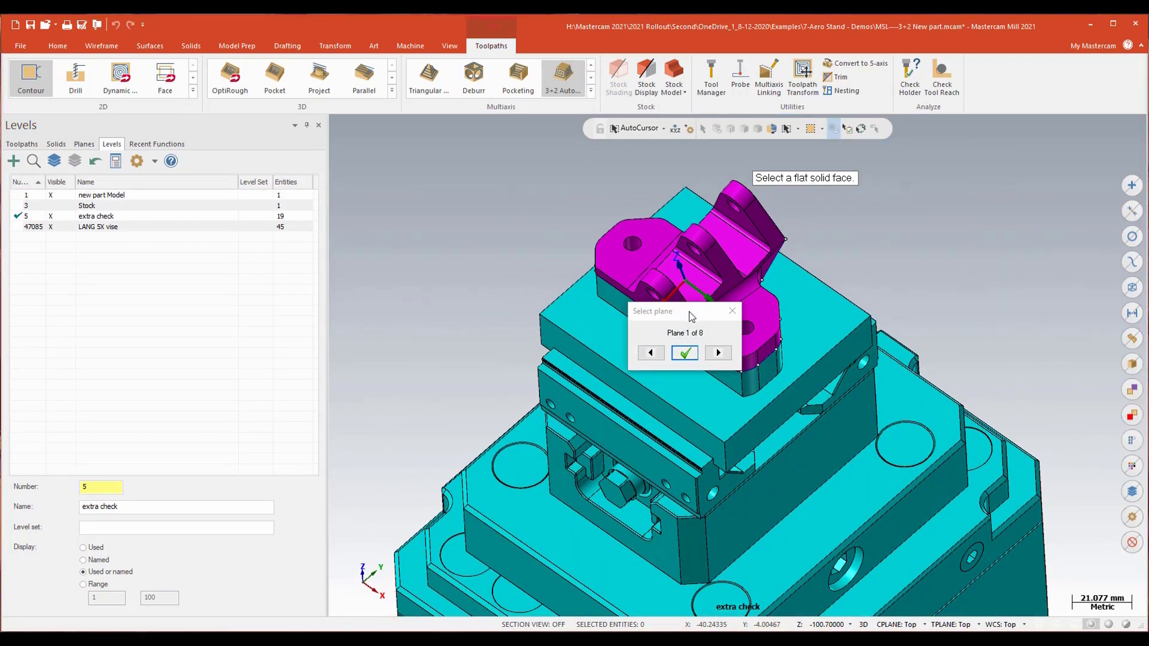
click(718, 352)
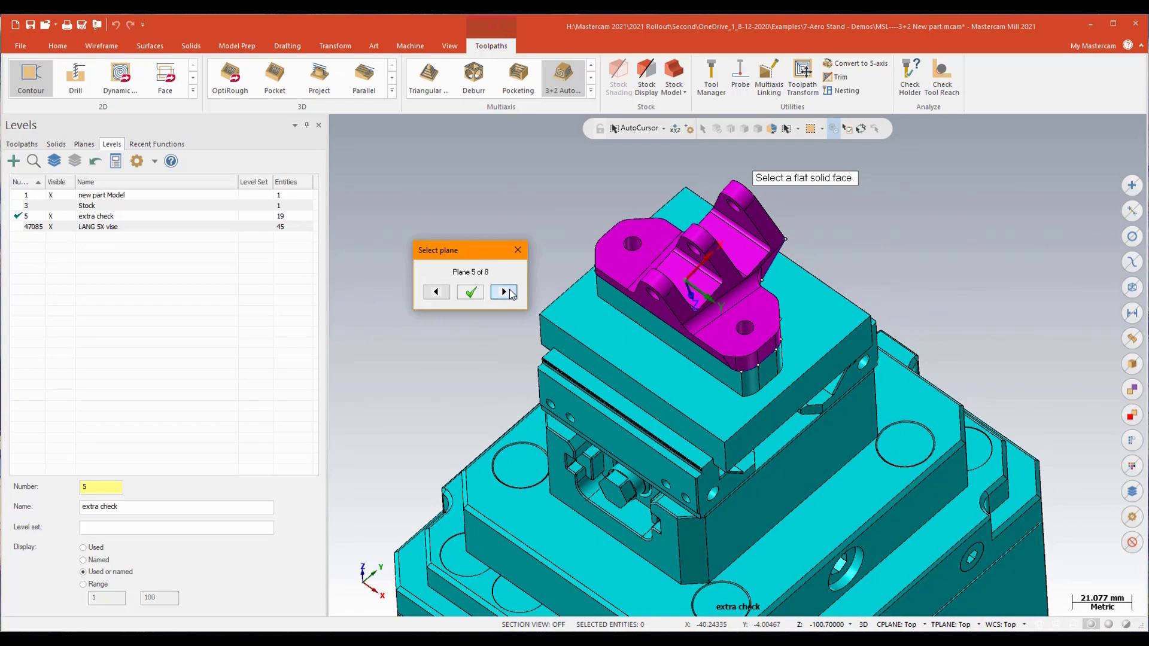
click(504, 292)
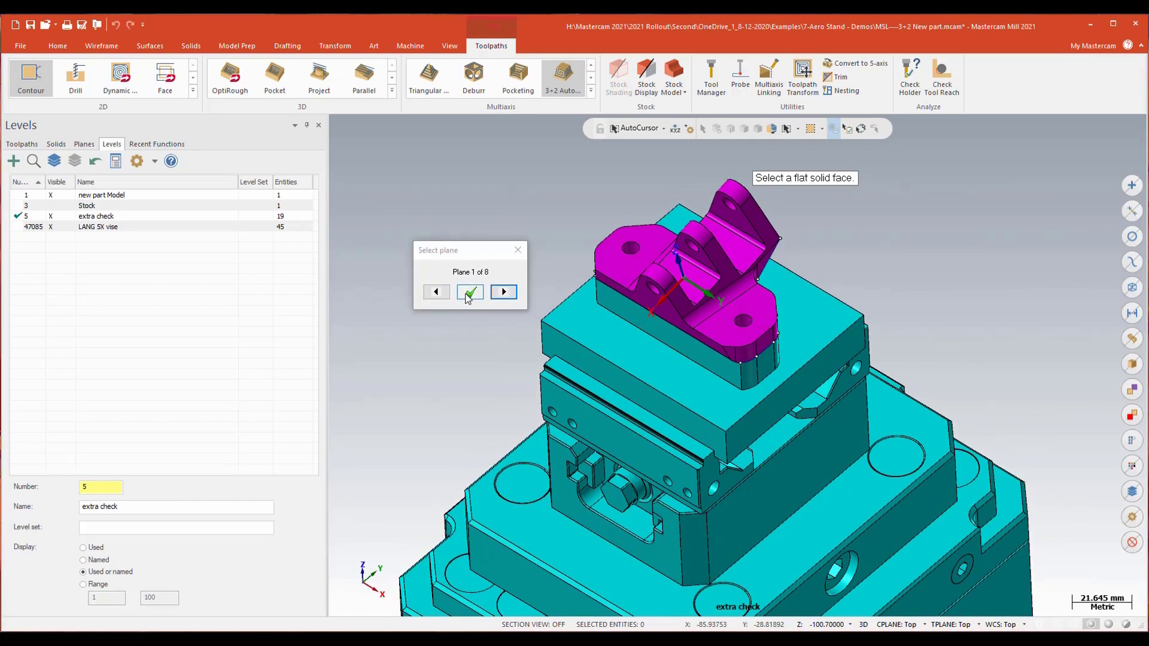
click(469, 292)
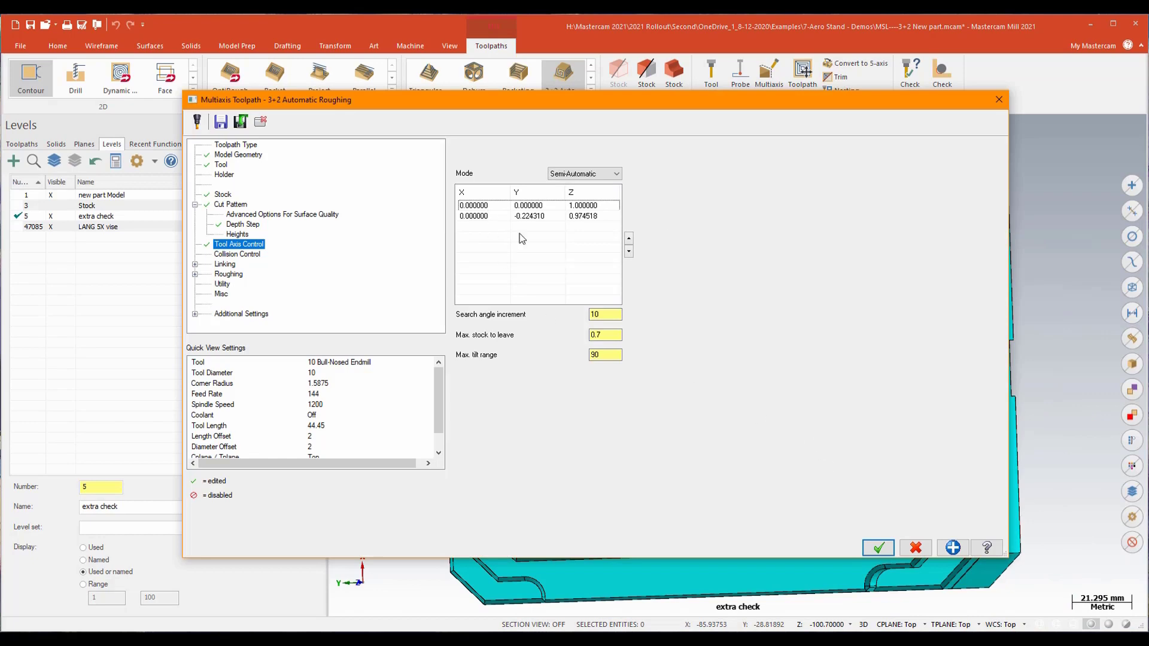
Add a tool axis from the saved named plane 'under cut'
right_click(526, 232)
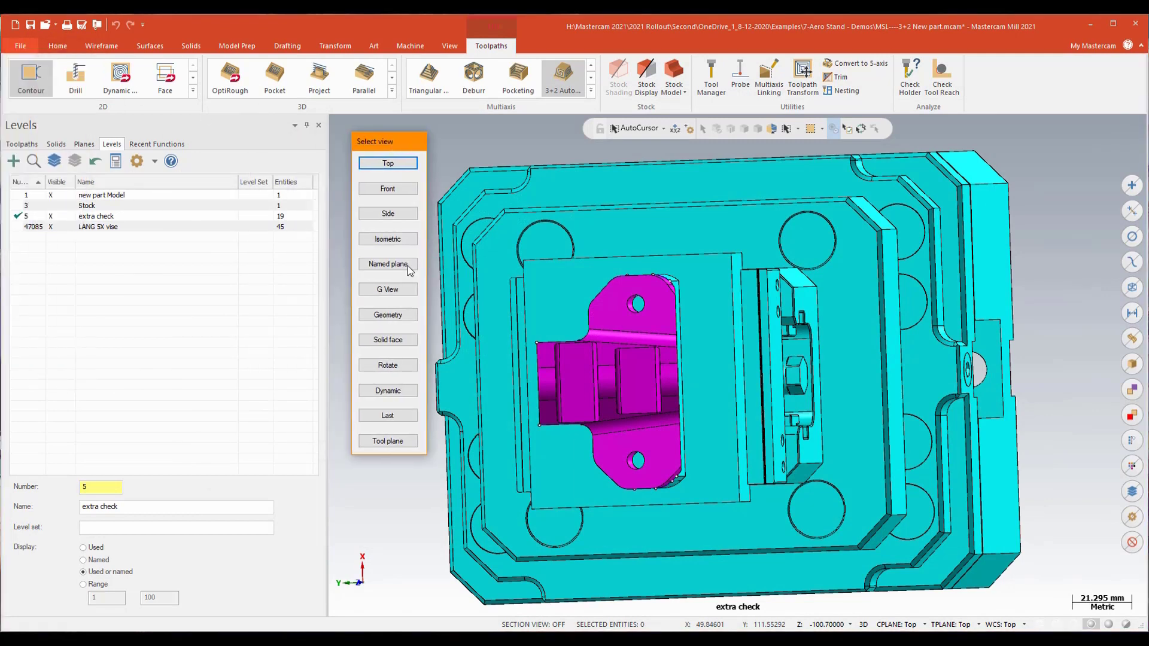
click(388, 263)
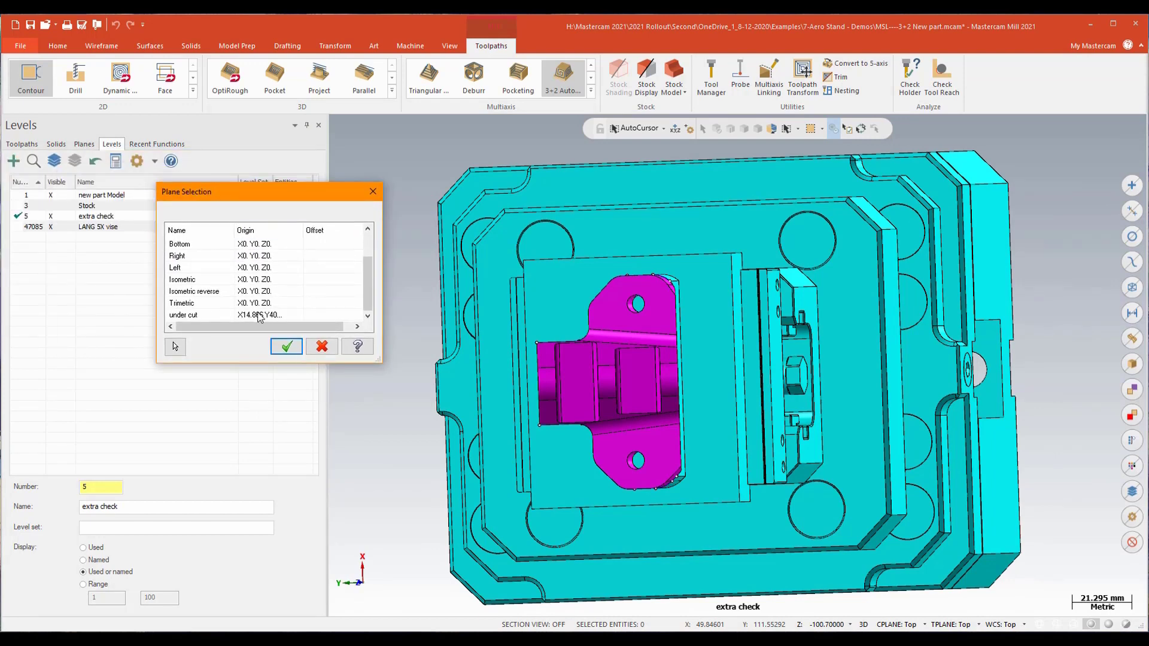
click(183, 315)
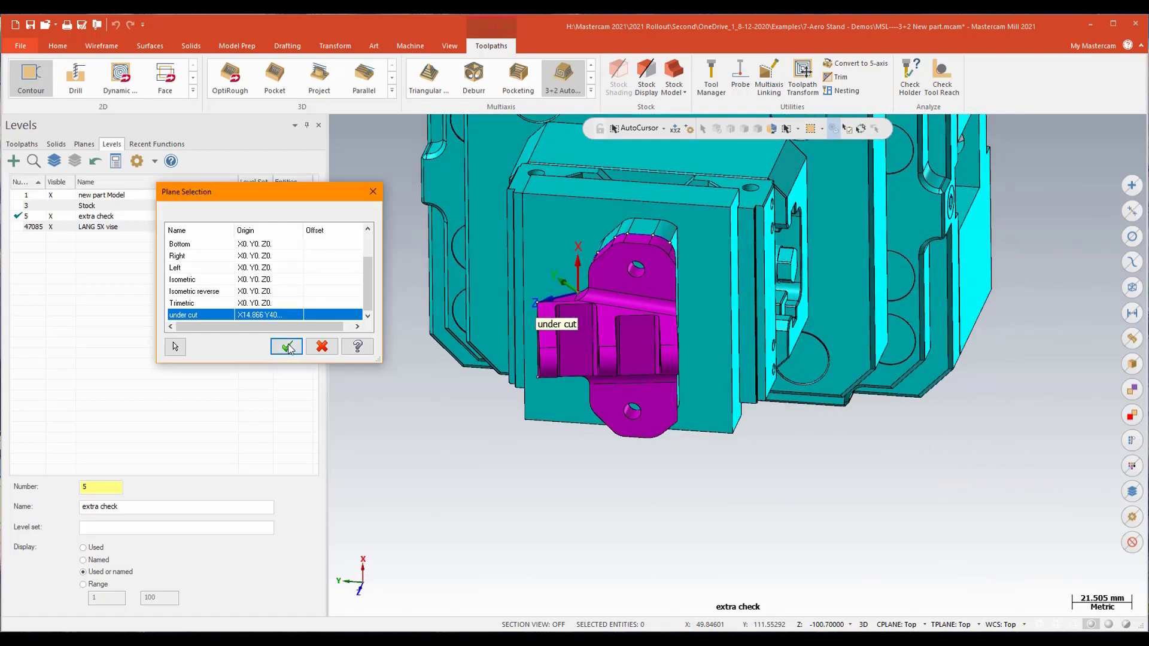
click(287, 347)
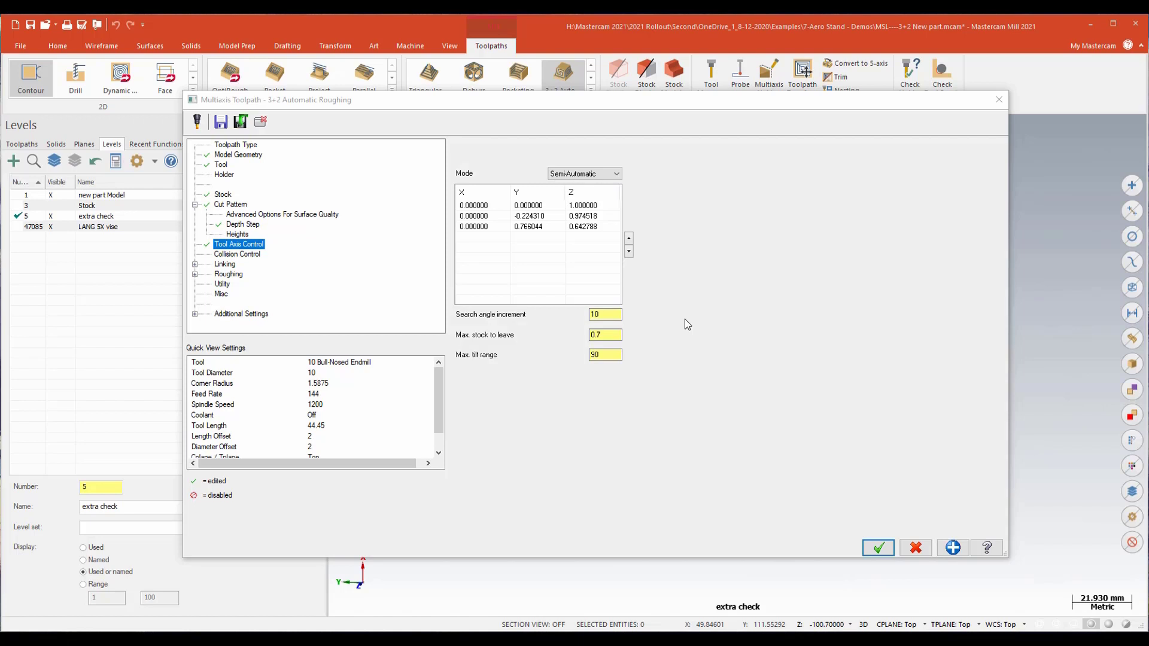
mouse_move(325, 180)
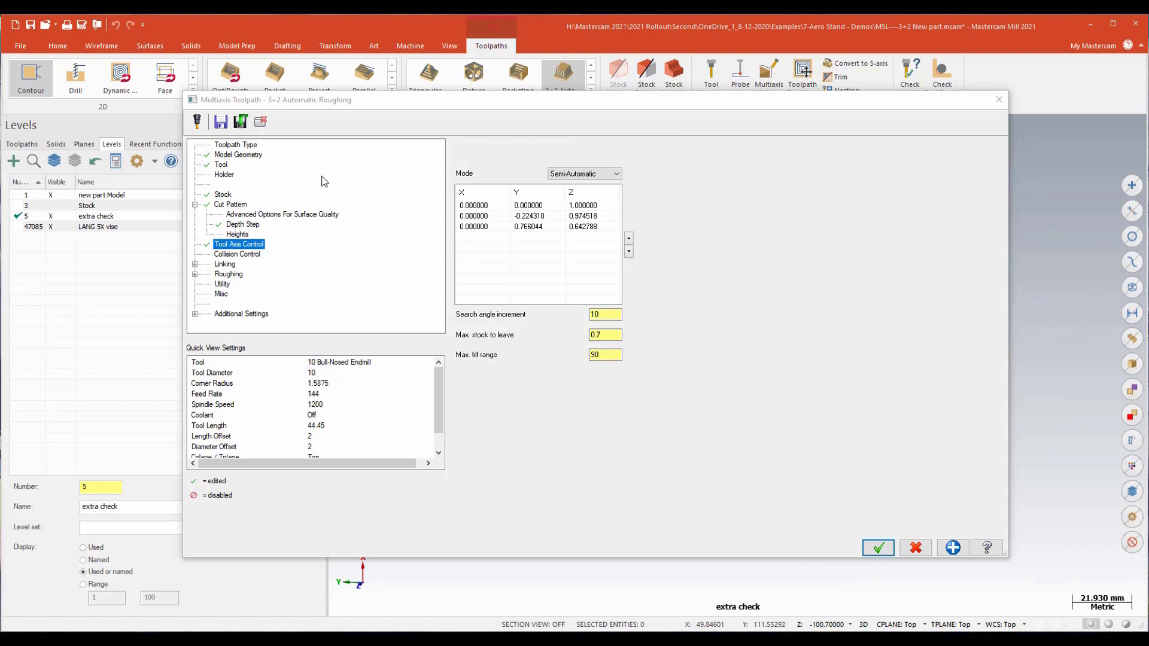
mouse_move(241, 159)
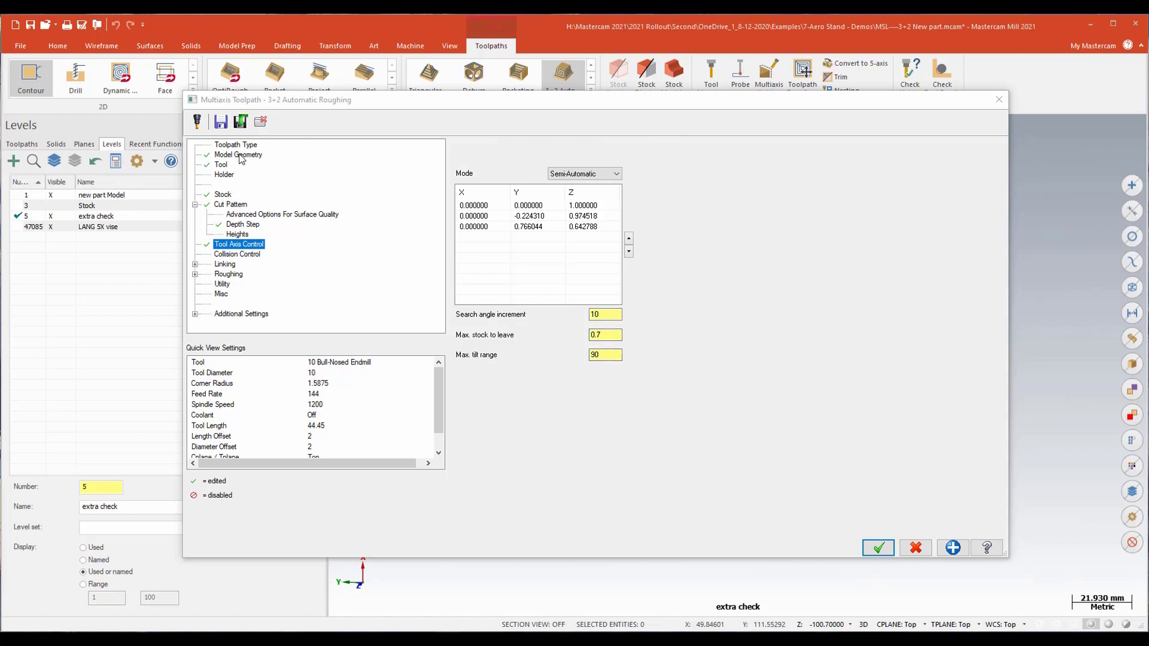
click(238, 155)
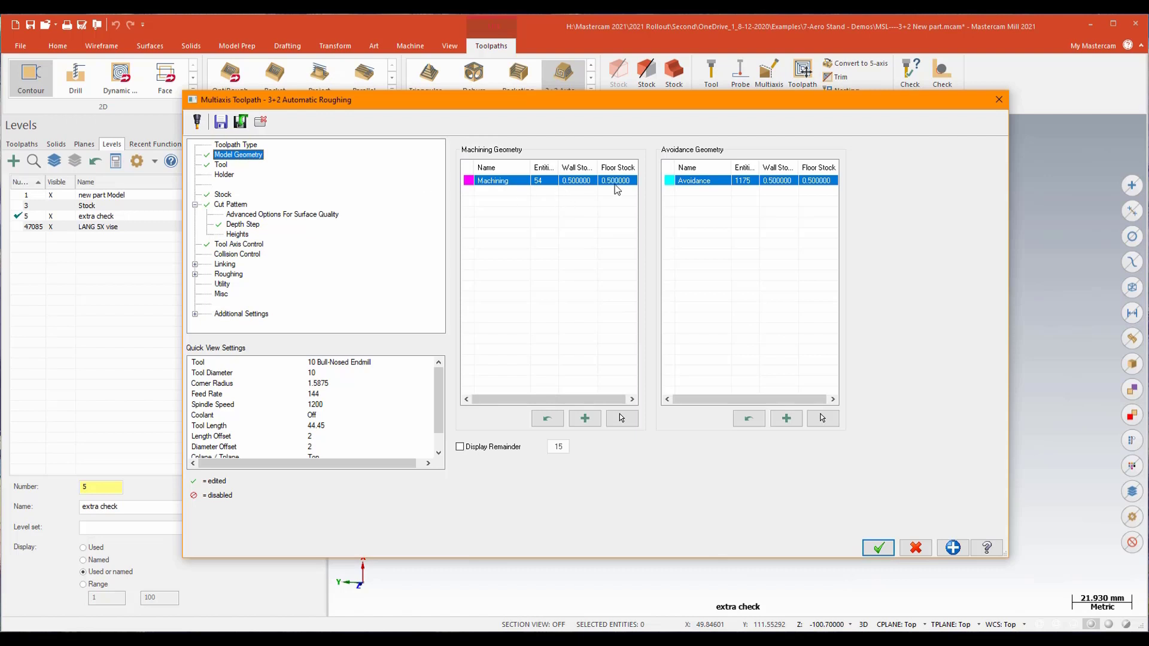
mouse_move(396, 229)
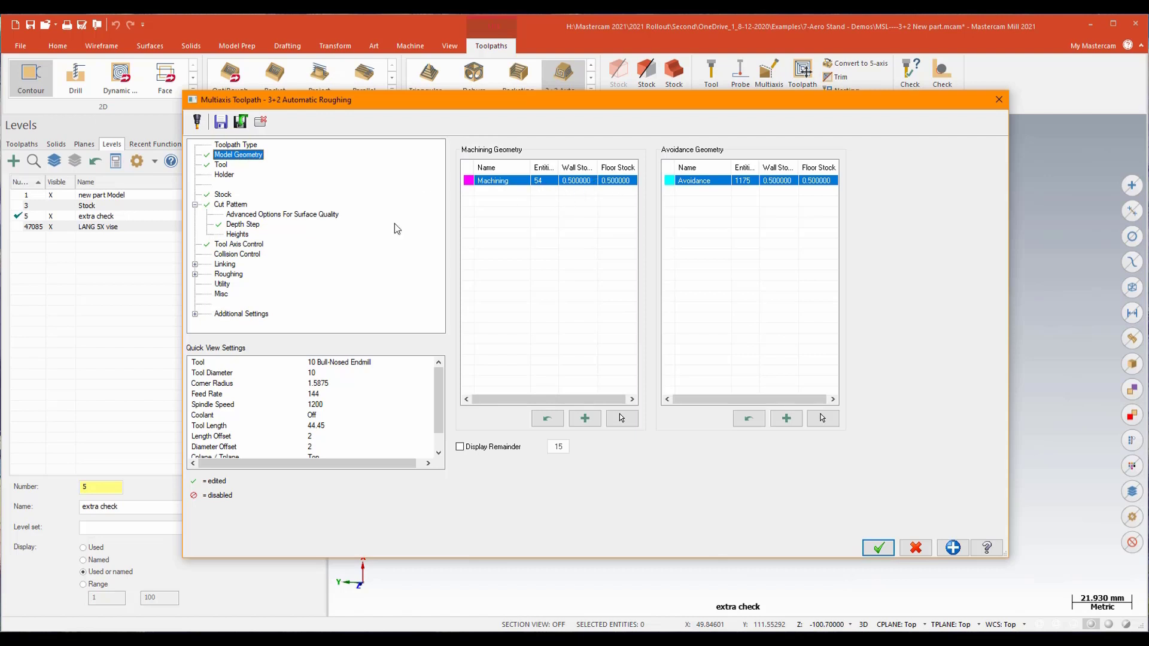
click(230, 203)
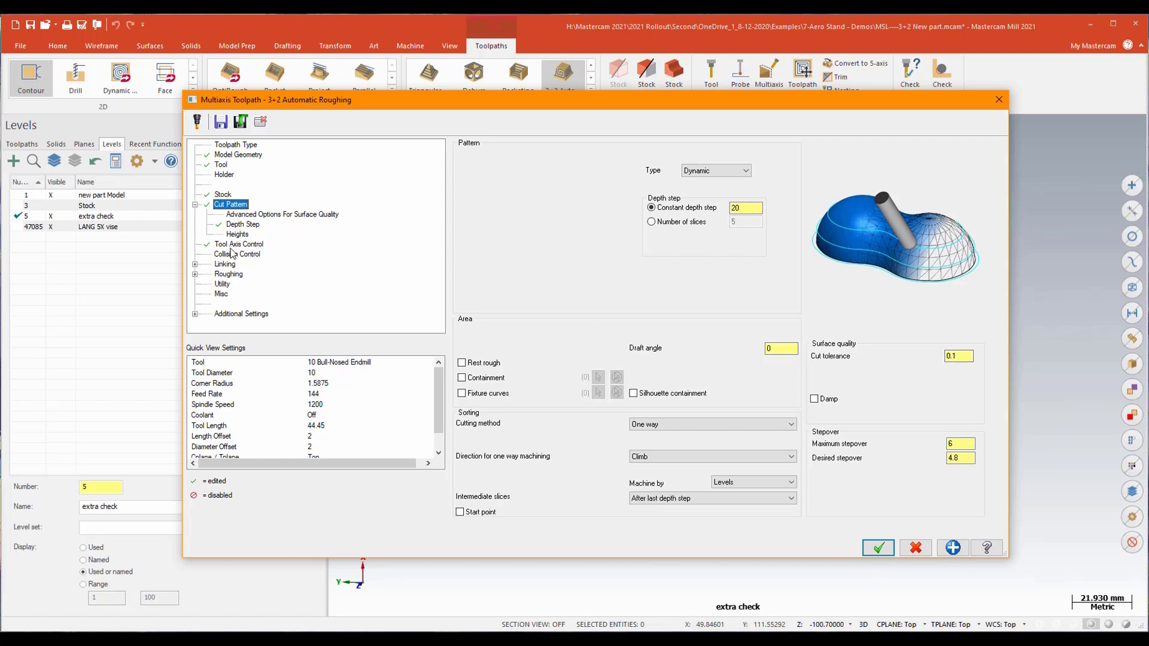
click(238, 244)
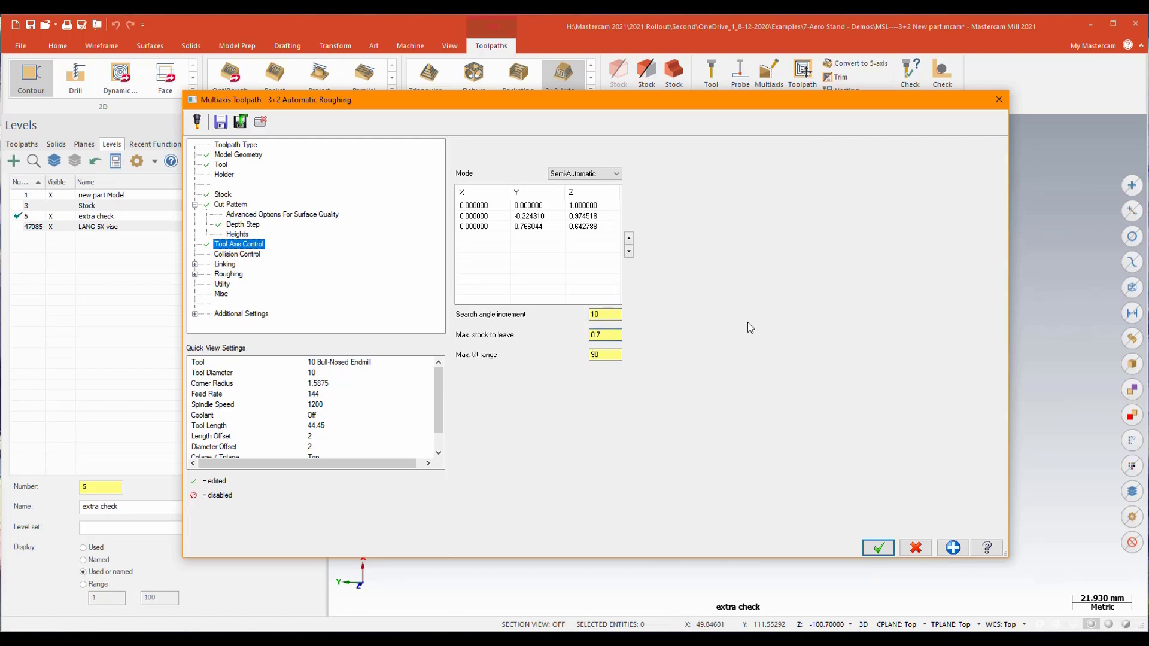
click(604, 335)
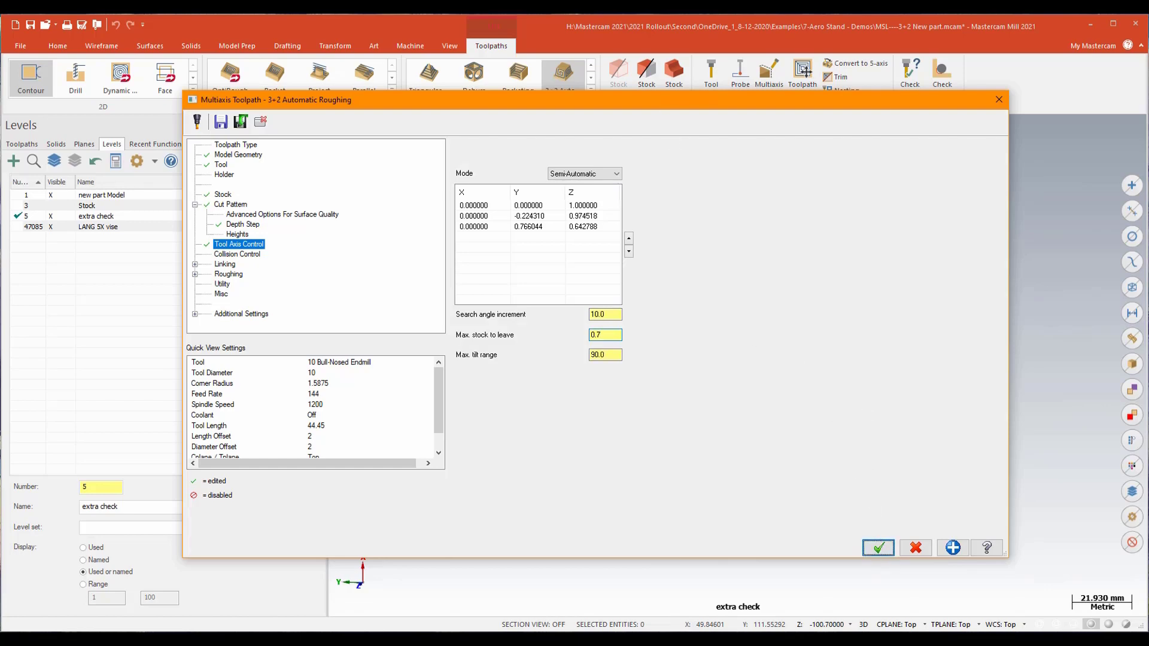
Confirm the settings to generate the roughing toolpath and show the operations list
click(878, 548)
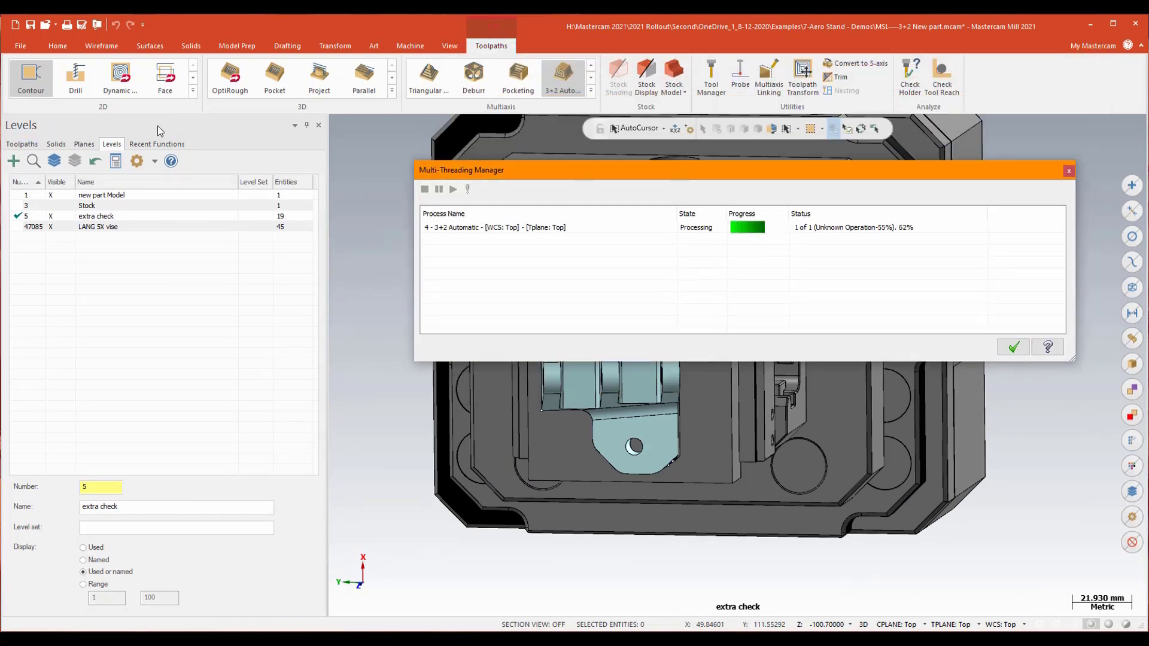
click(22, 143)
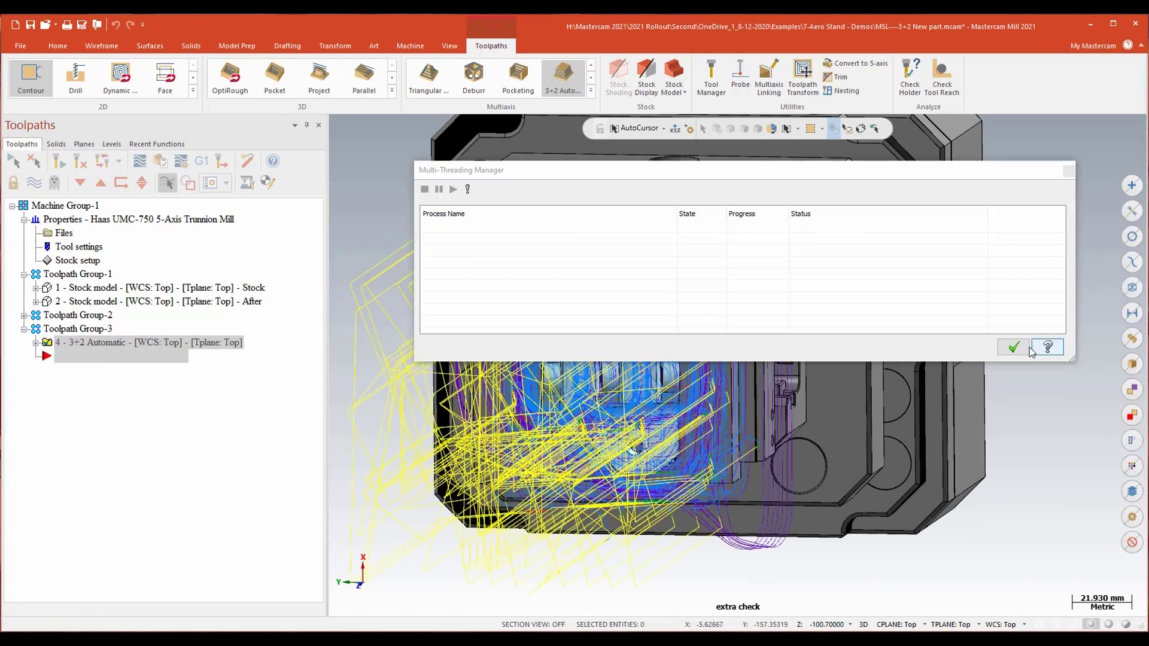
Close the finished Multi-Threading Manager window
click(1012, 347)
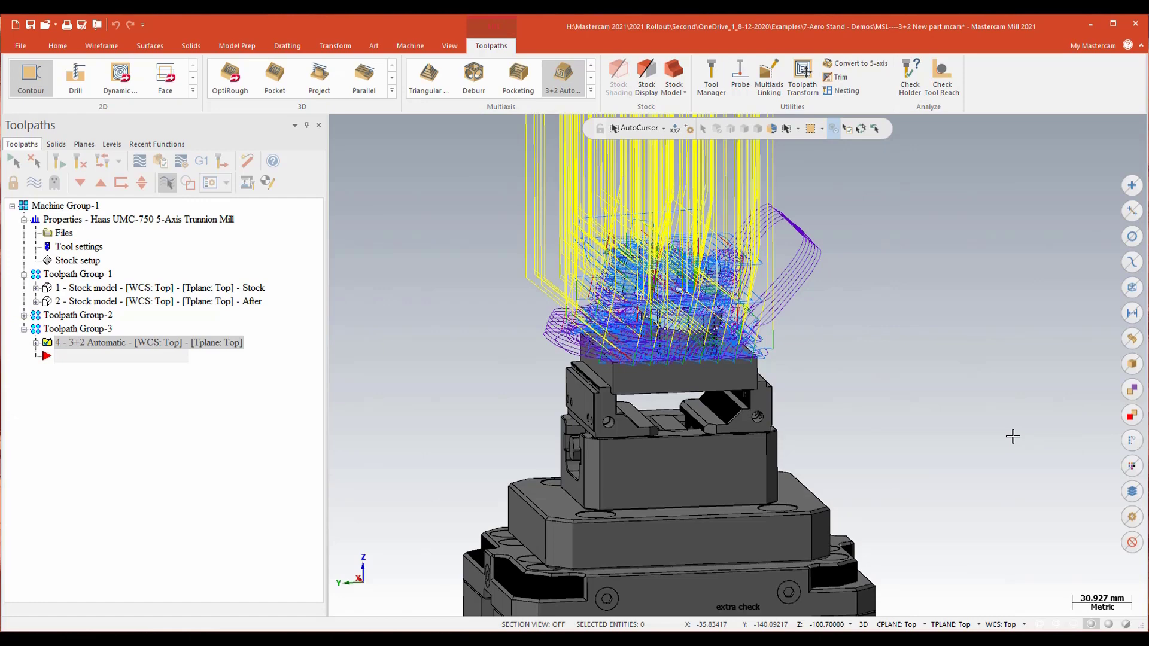
mouse_move(829, 356)
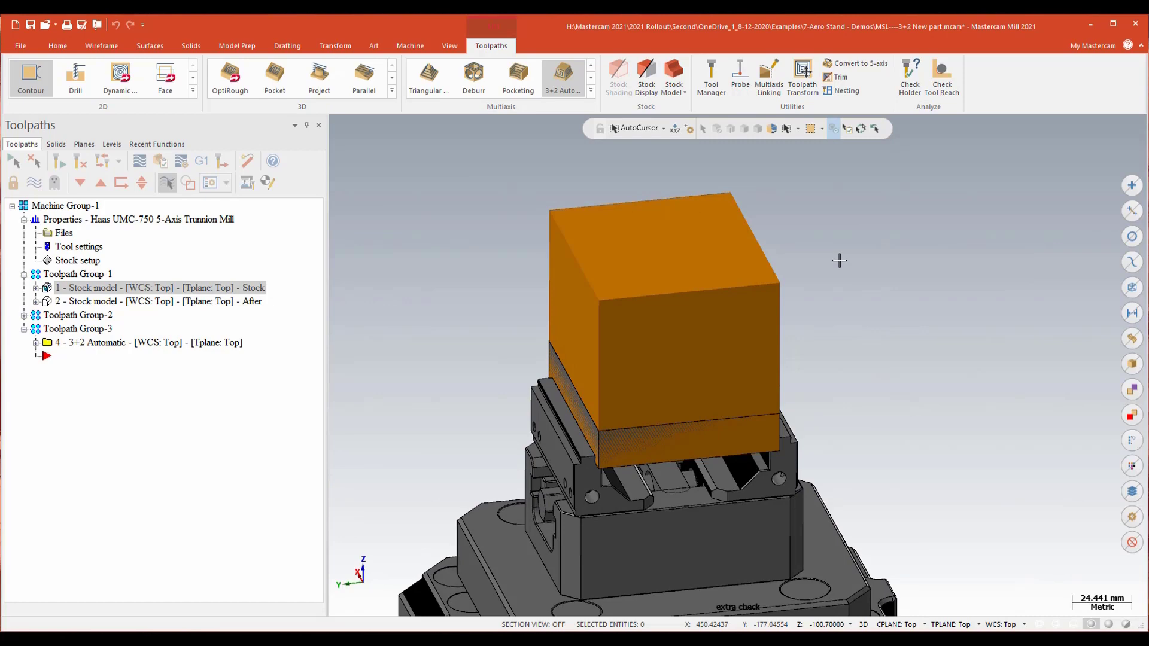
mouse_move(246, 313)
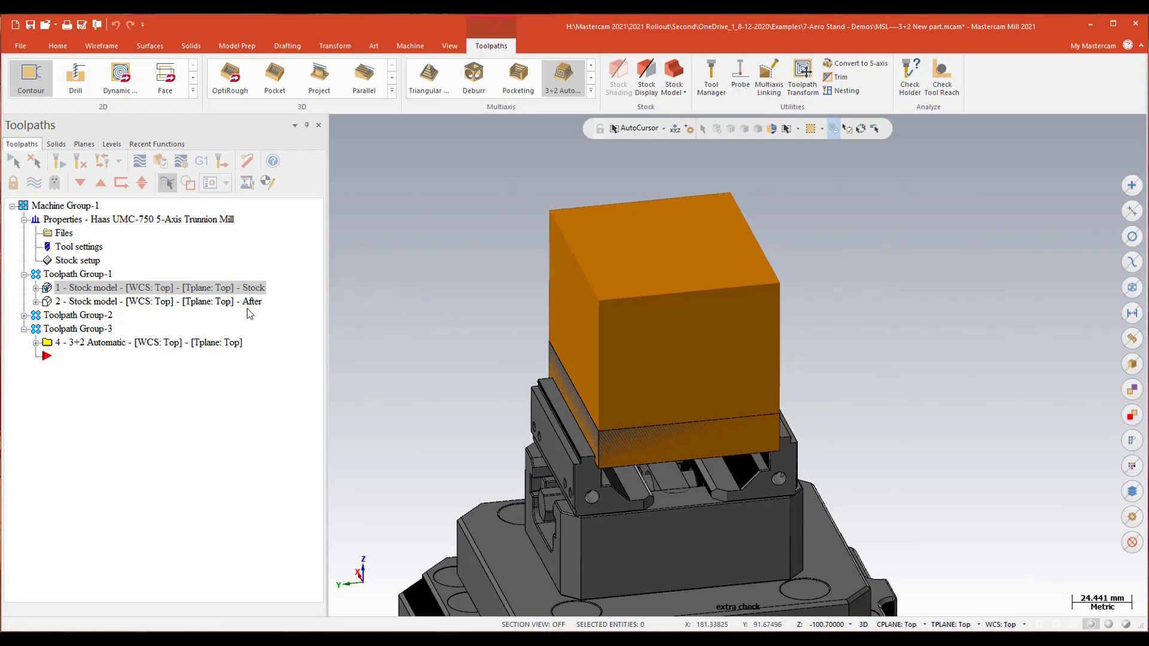